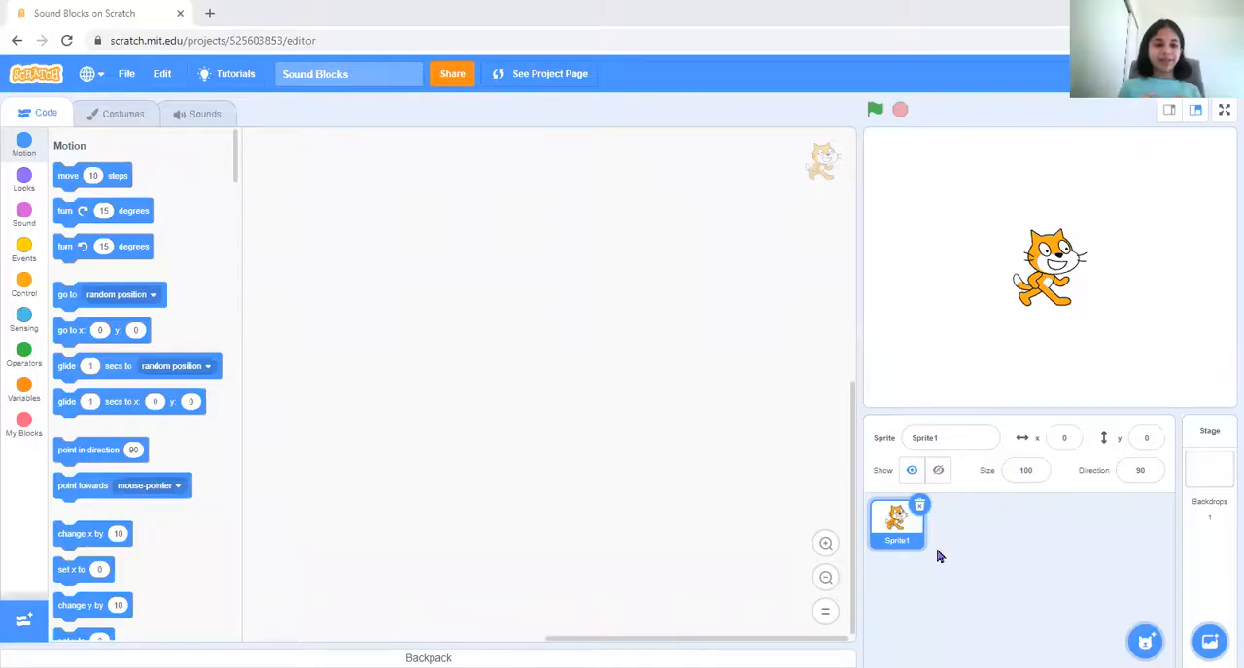
{"action": "mouse_move", "coordinate": [4, 163]}
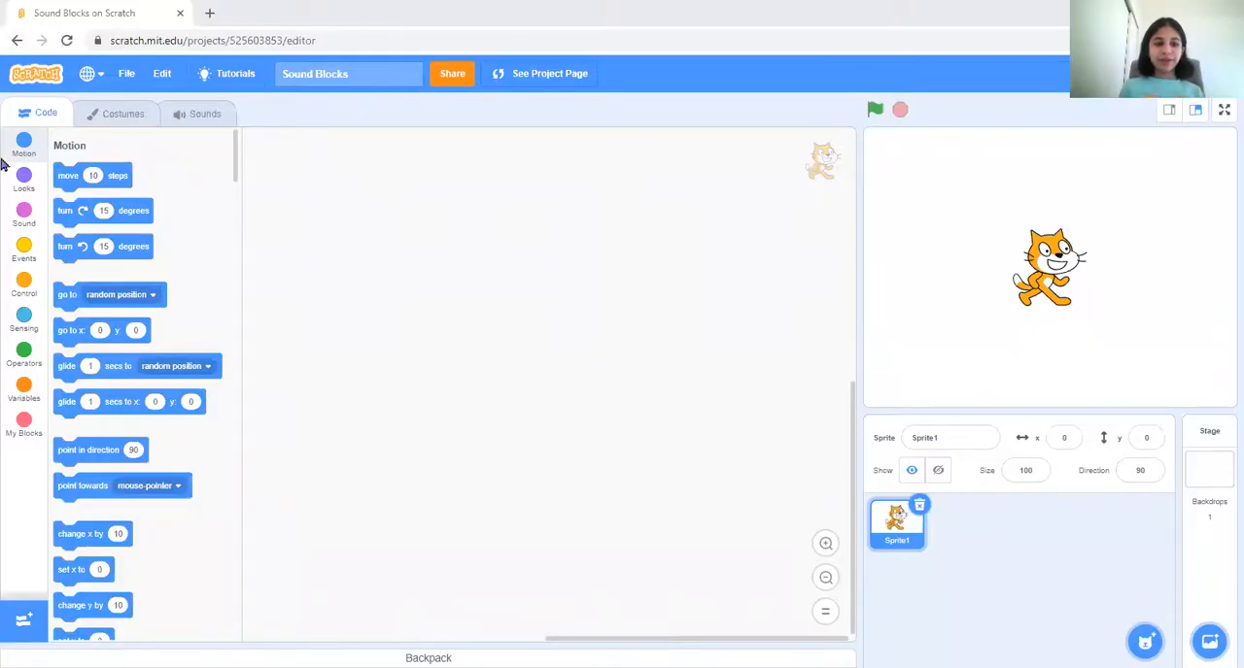
- Switch the block palette from the Looks category to the Sound category
{"action": "left_click", "coordinate": [23, 179]}
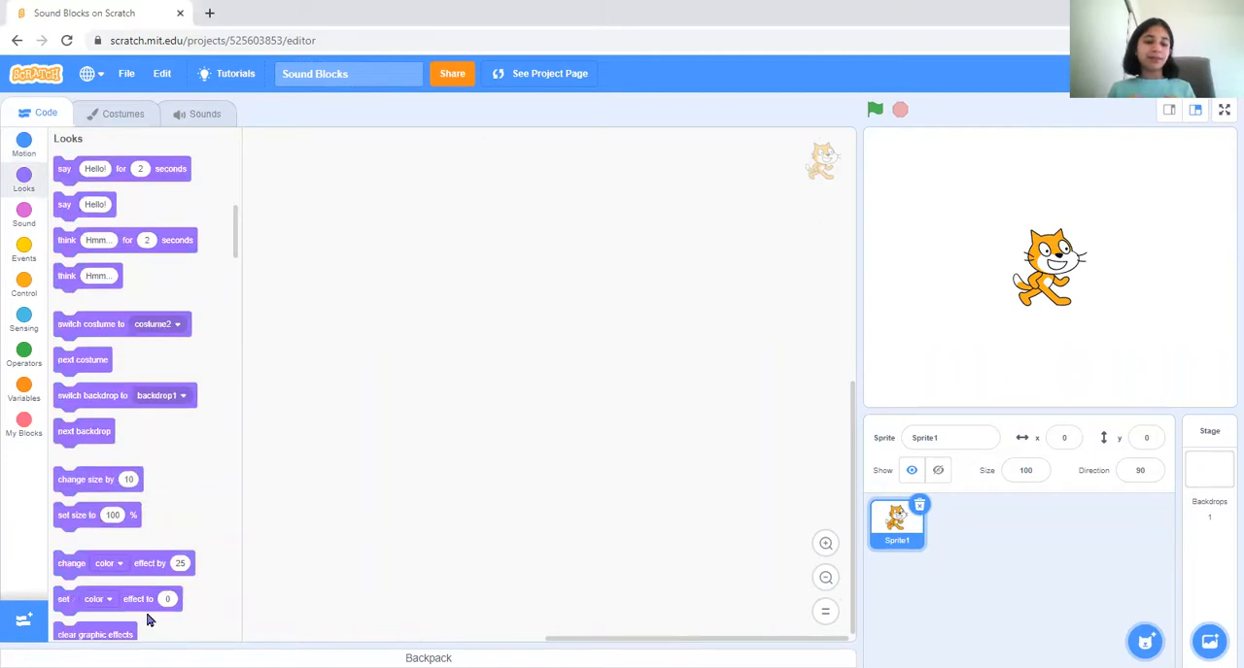
{"action": "left_click", "coordinate": [23, 216]}
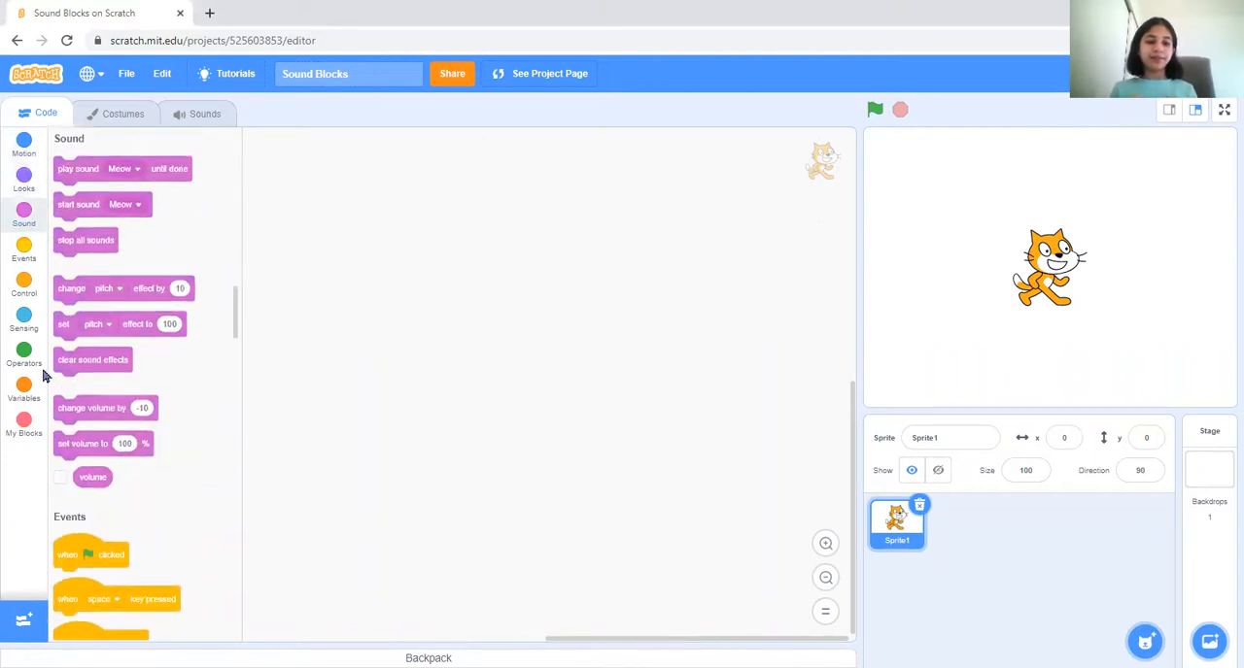
{"action": "mouse_move", "coordinate": [144, 470]}
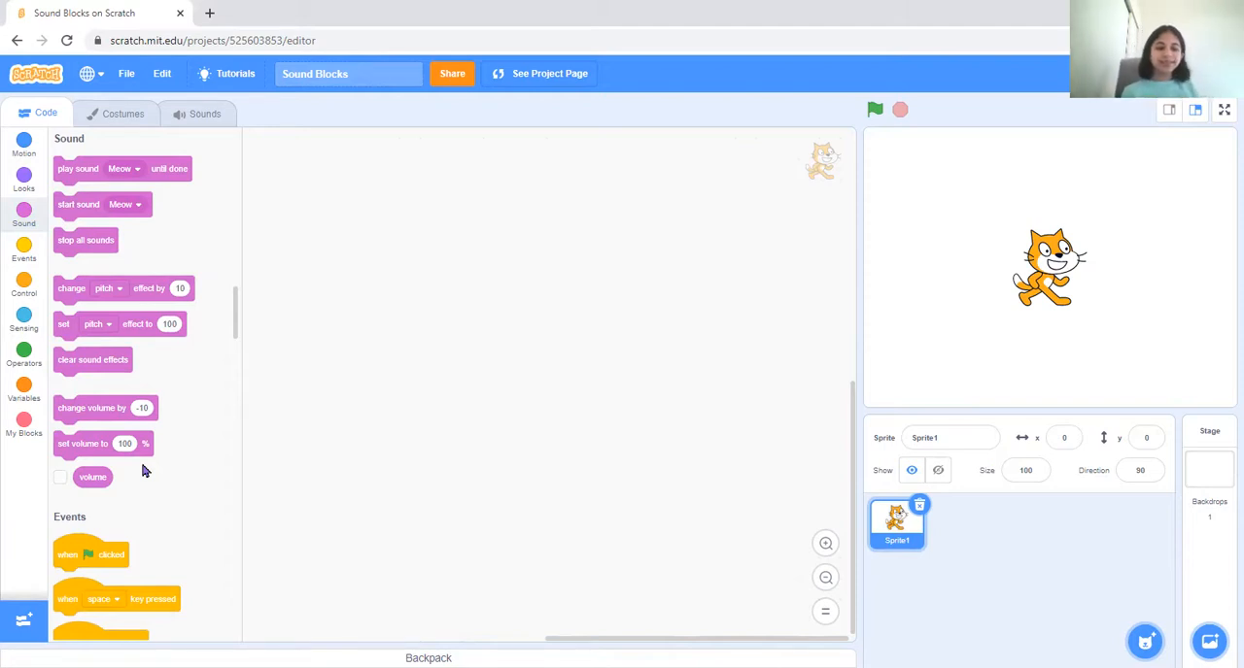
- Place a when-green-flag-clicked hat with 'play sound Meow until done' attached beneath it
{"action": "left_click_drag", "start_coordinate": [90, 556], "coordinate": [412, 262]}
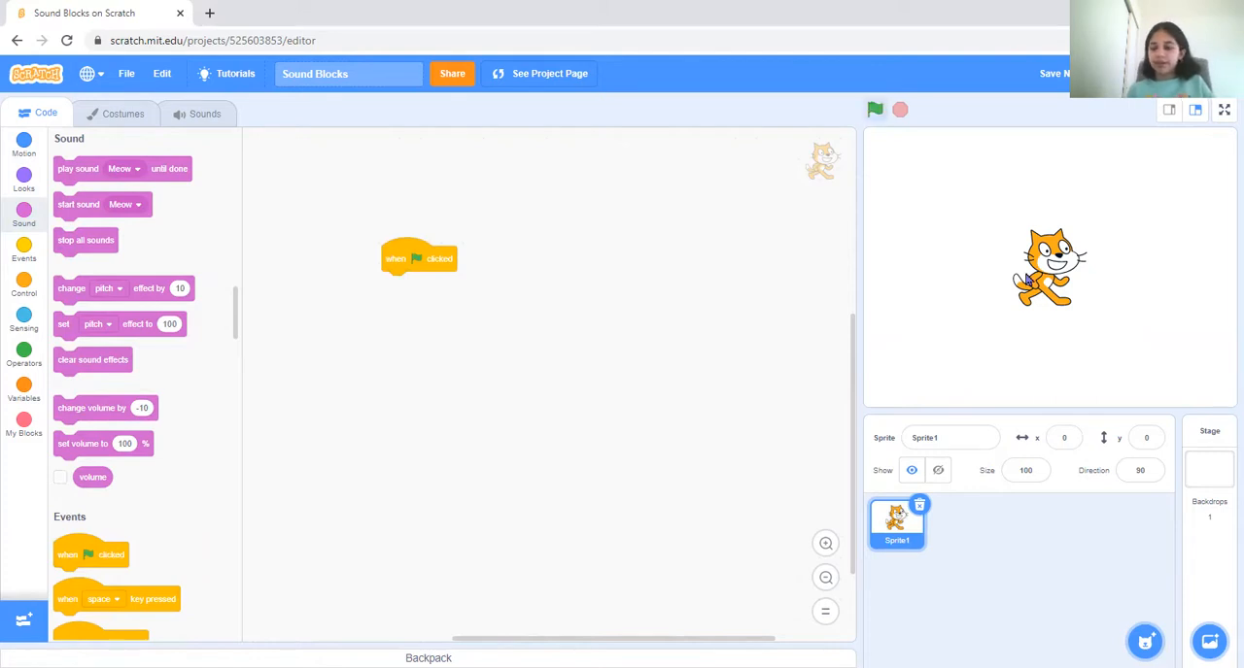
{"action": "mouse_move", "coordinate": [517, 474]}
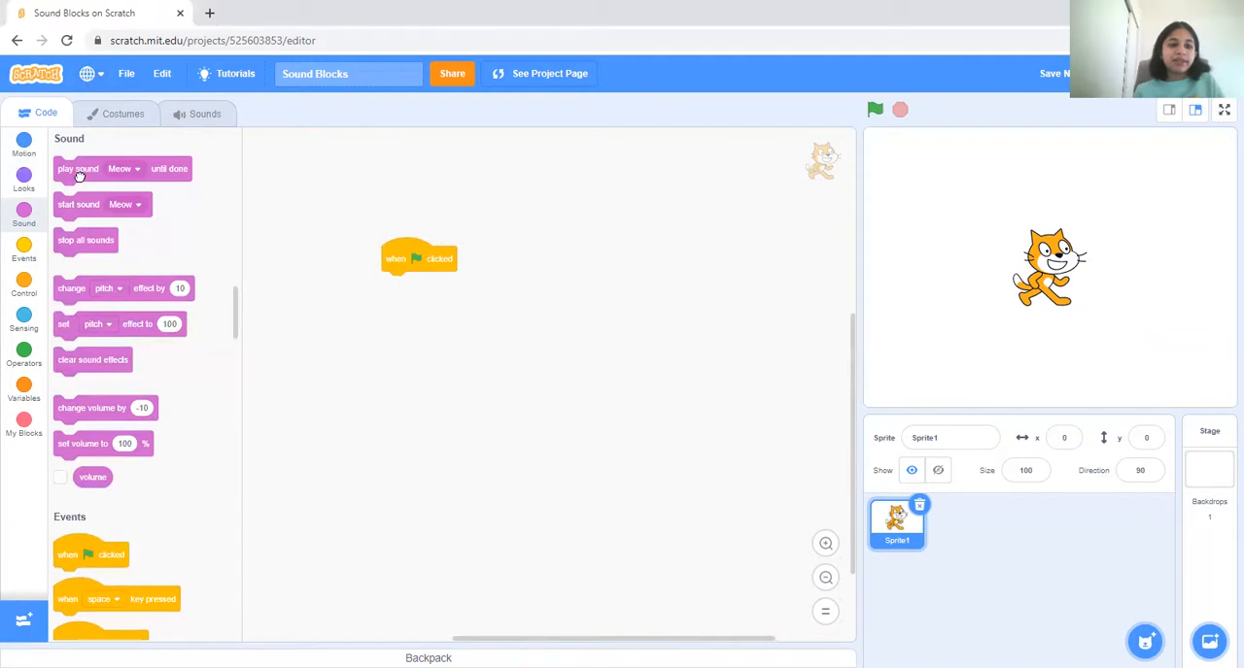
{"action": "left_click_drag", "start_coordinate": [78, 167], "coordinate": [406, 284]}
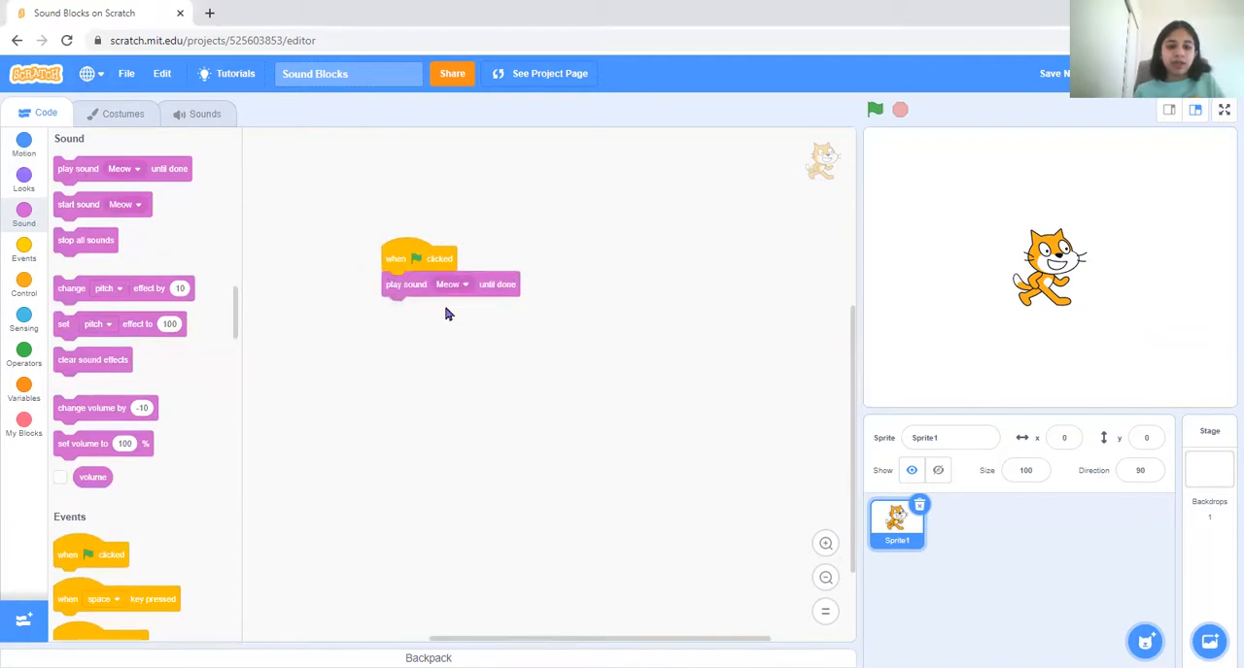
{"action": "left_click", "coordinate": [450, 284]}
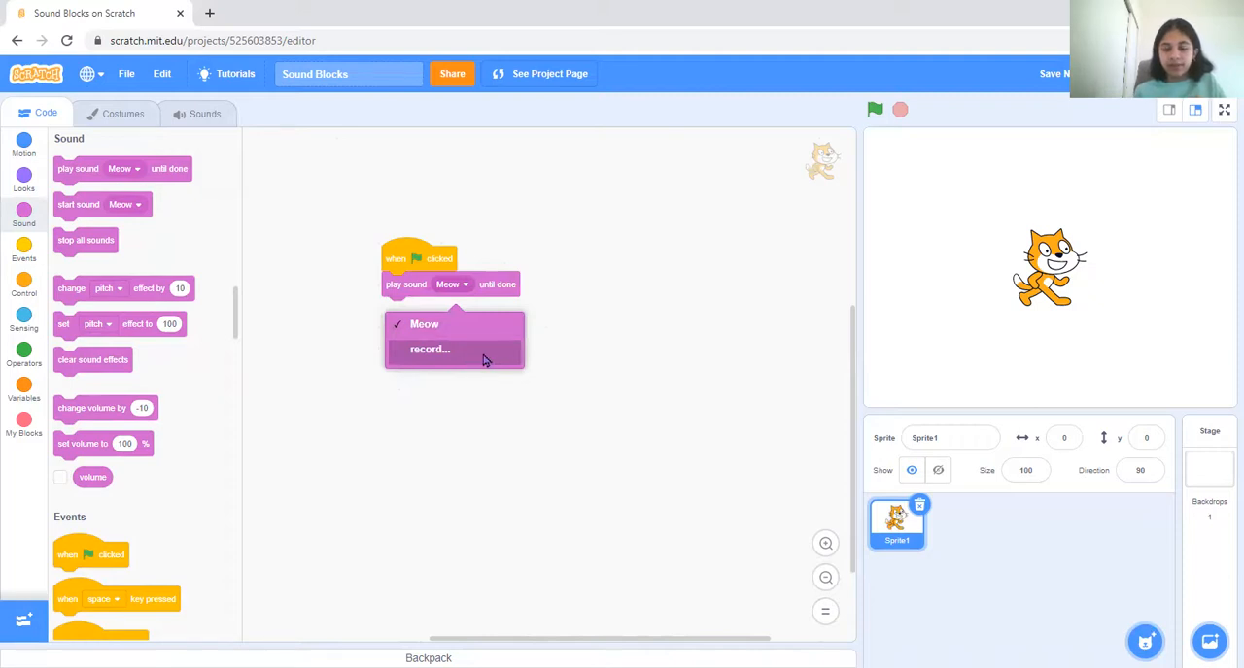
- Record a new microphone sound, preview it, and save it to the sprite
{"action": "left_click", "coordinate": [429, 350]}
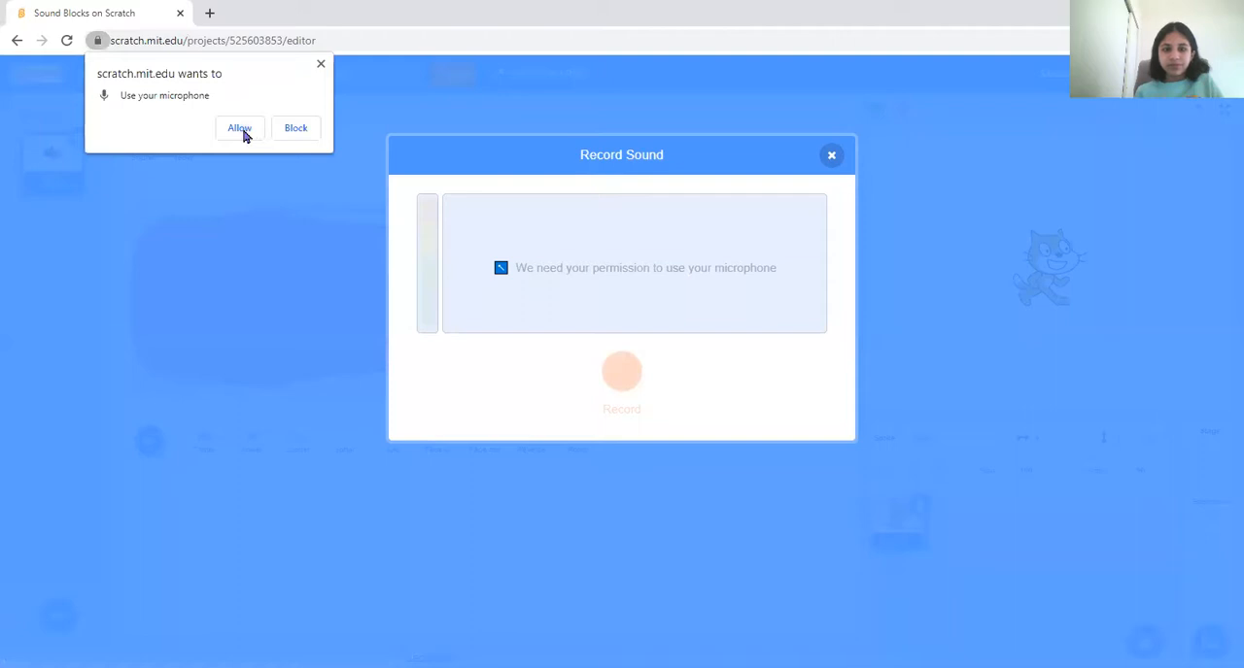
{"action": "left_click", "coordinate": [239, 128]}
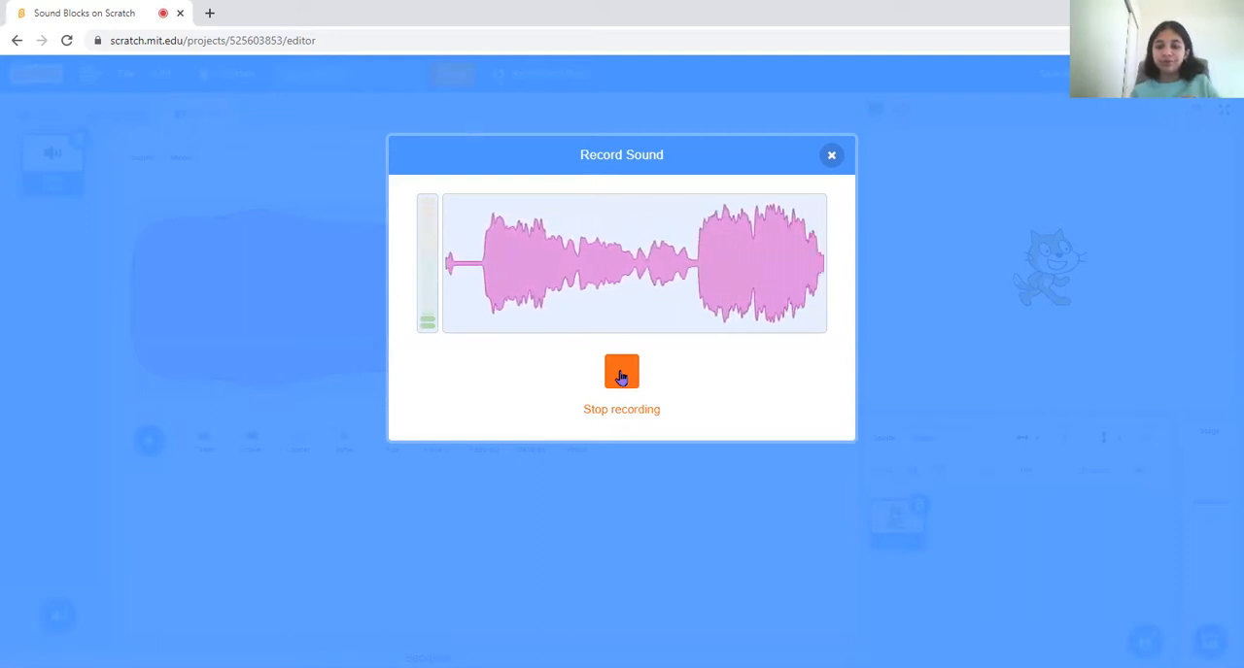
{"action": "left_click", "coordinate": [622, 373]}
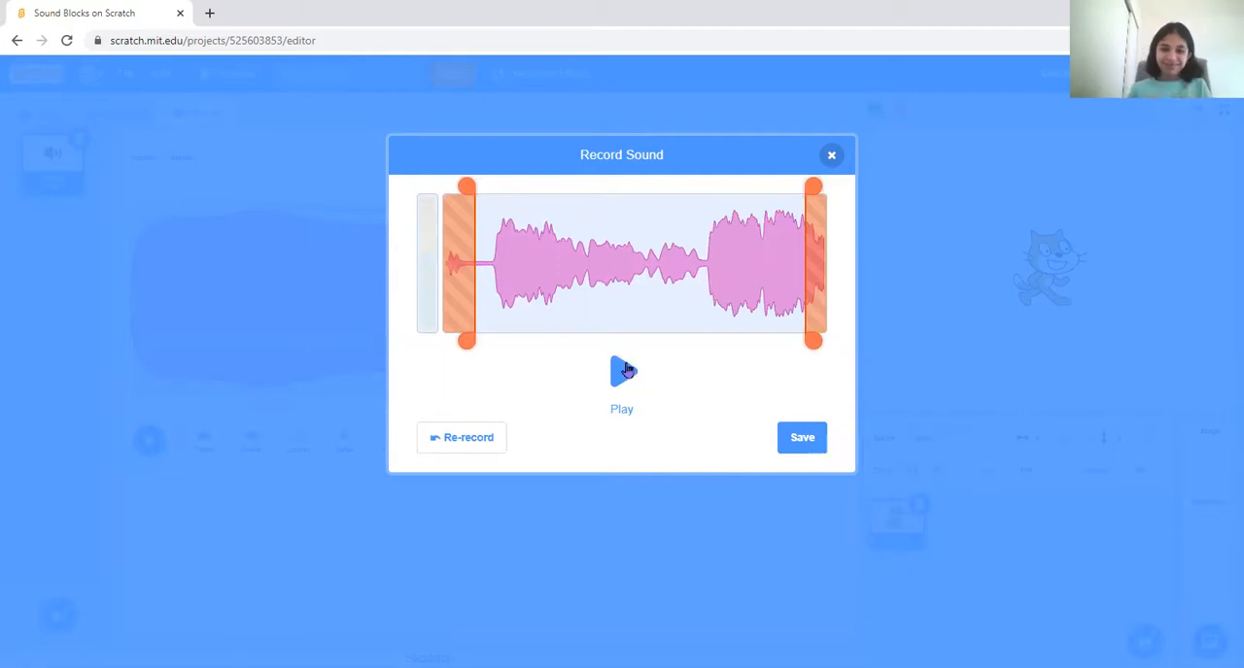
{"action": "left_click", "coordinate": [622, 371]}
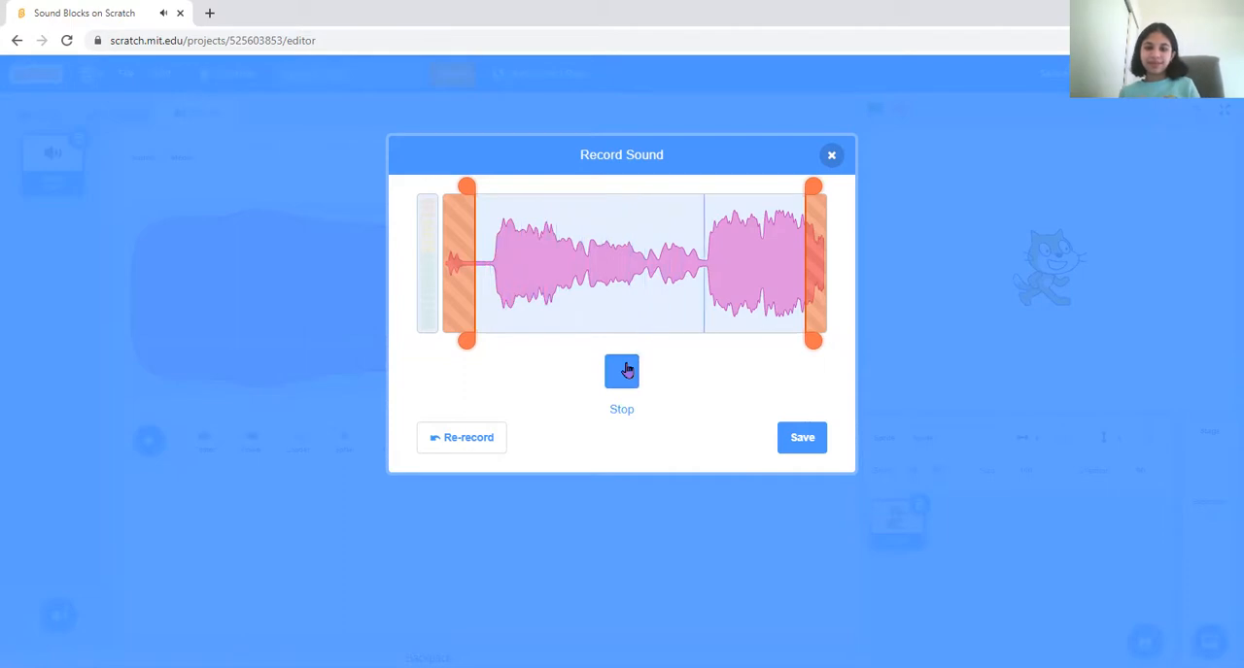
{"action": "left_click", "coordinate": [622, 371]}
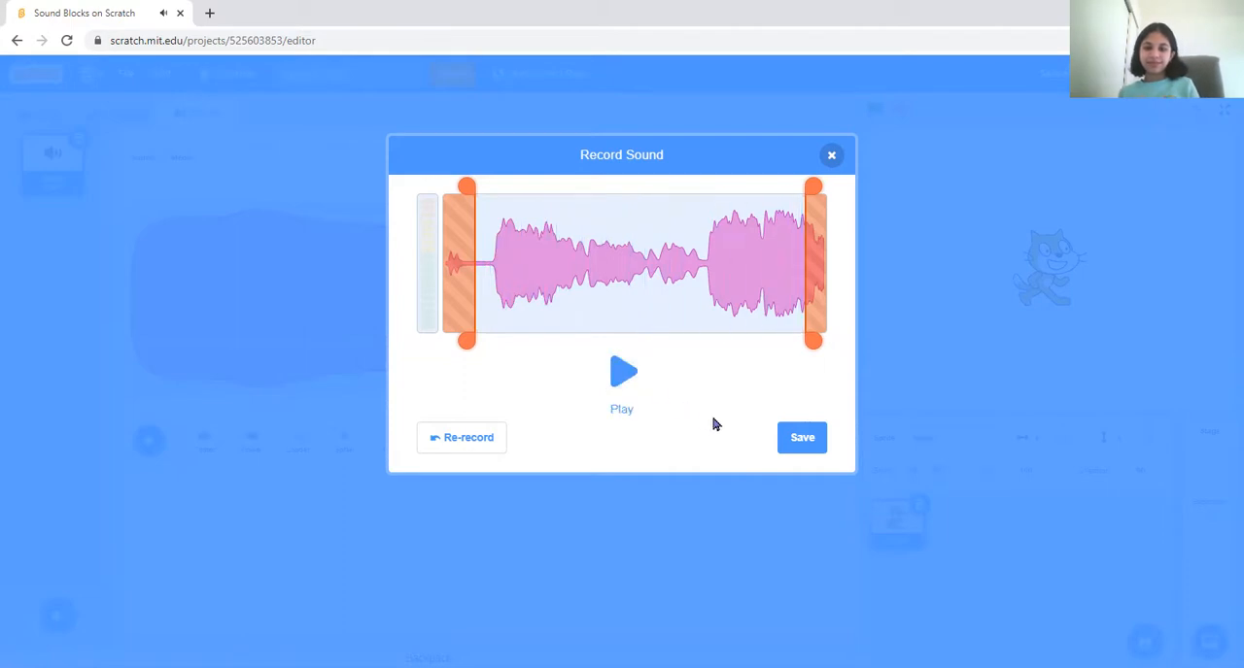
{"action": "left_click", "coordinate": [800, 437]}
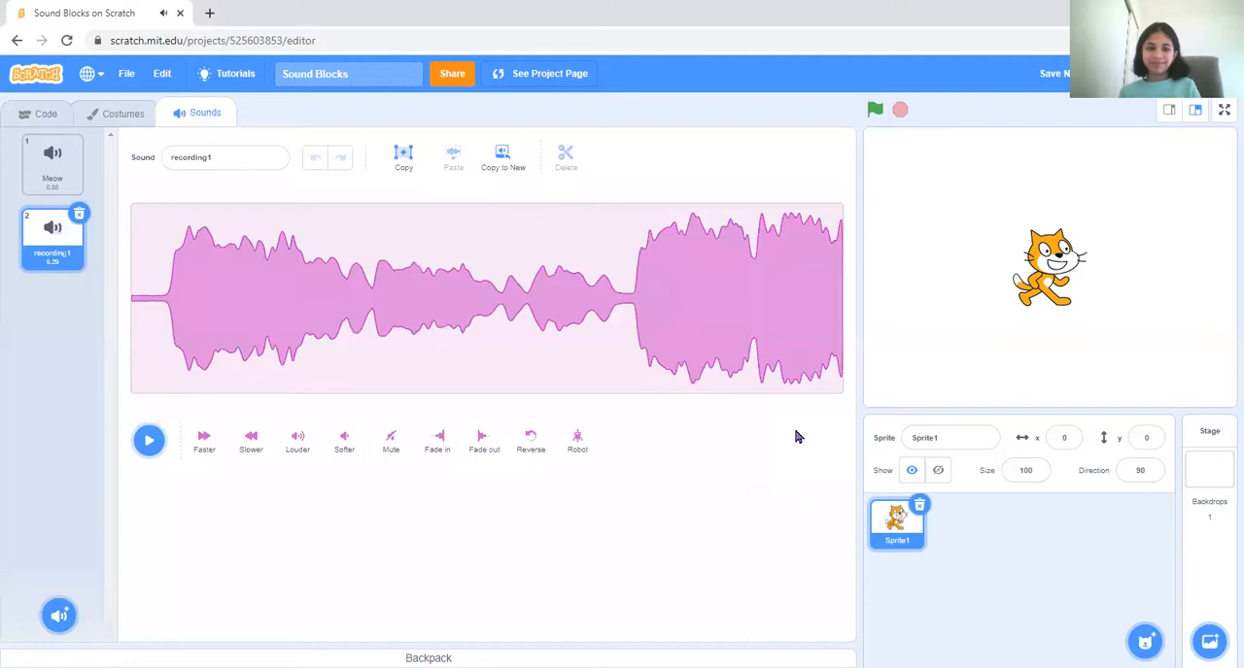
- Rename the newly recorded sound to 'LooLoo'
{"action": "left_click", "coordinate": [225, 157]}
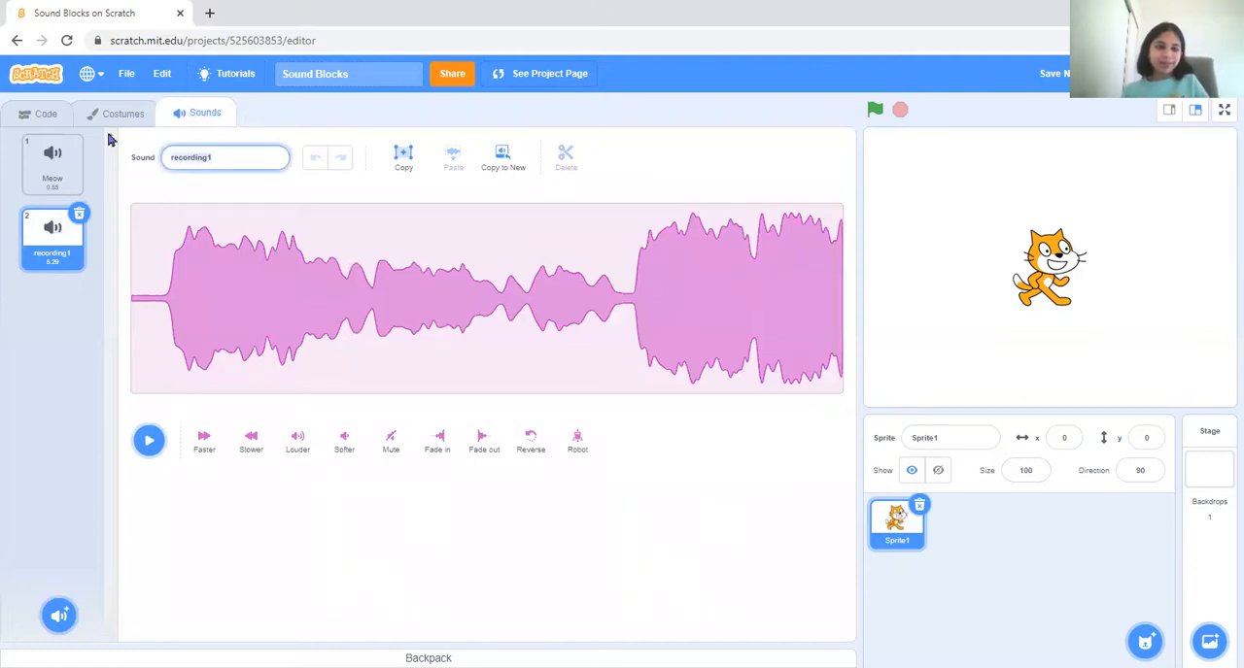
{"action": "type", "text": "LooLoo"}
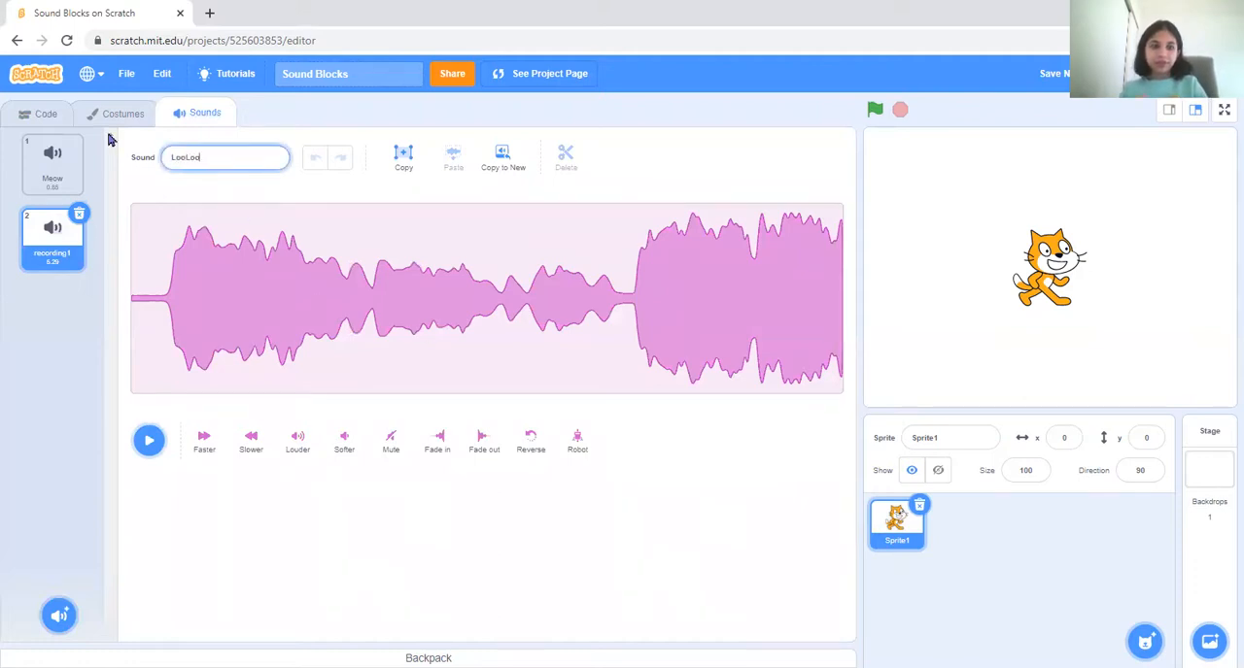
{"action": "type", "text": "LooLoo"}
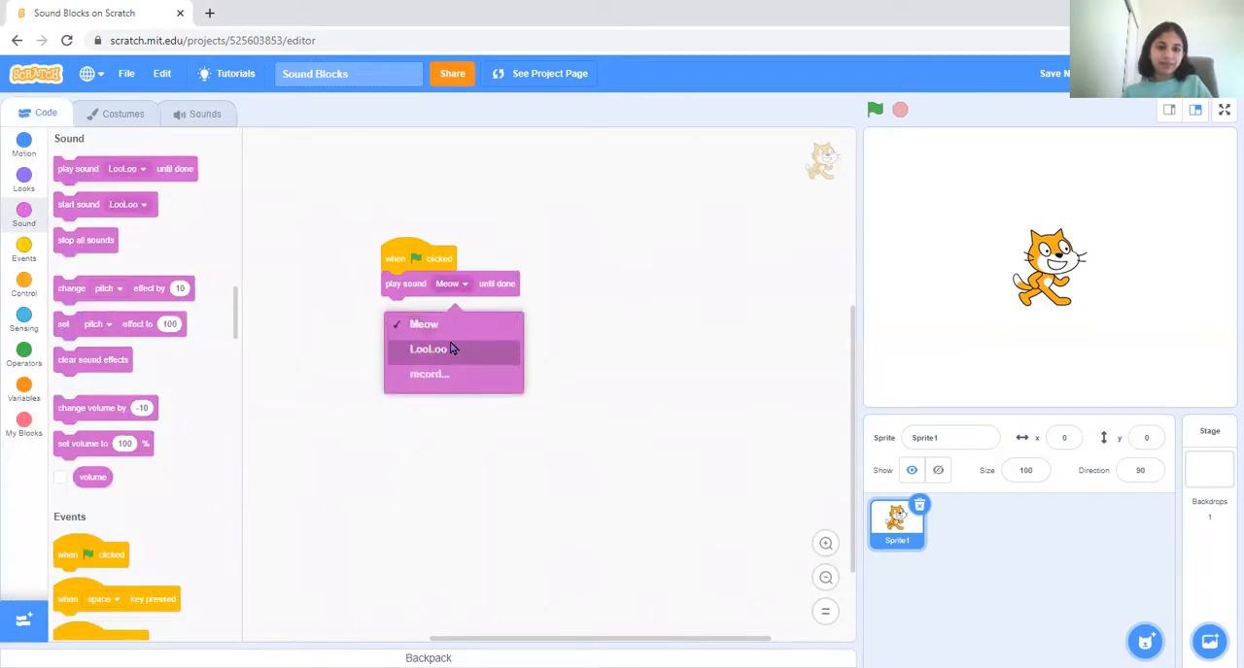
- Switch the play-sound block to LooLoo, then run and stop the project to hear it
{"action": "left_click", "coordinate": [427, 350]}
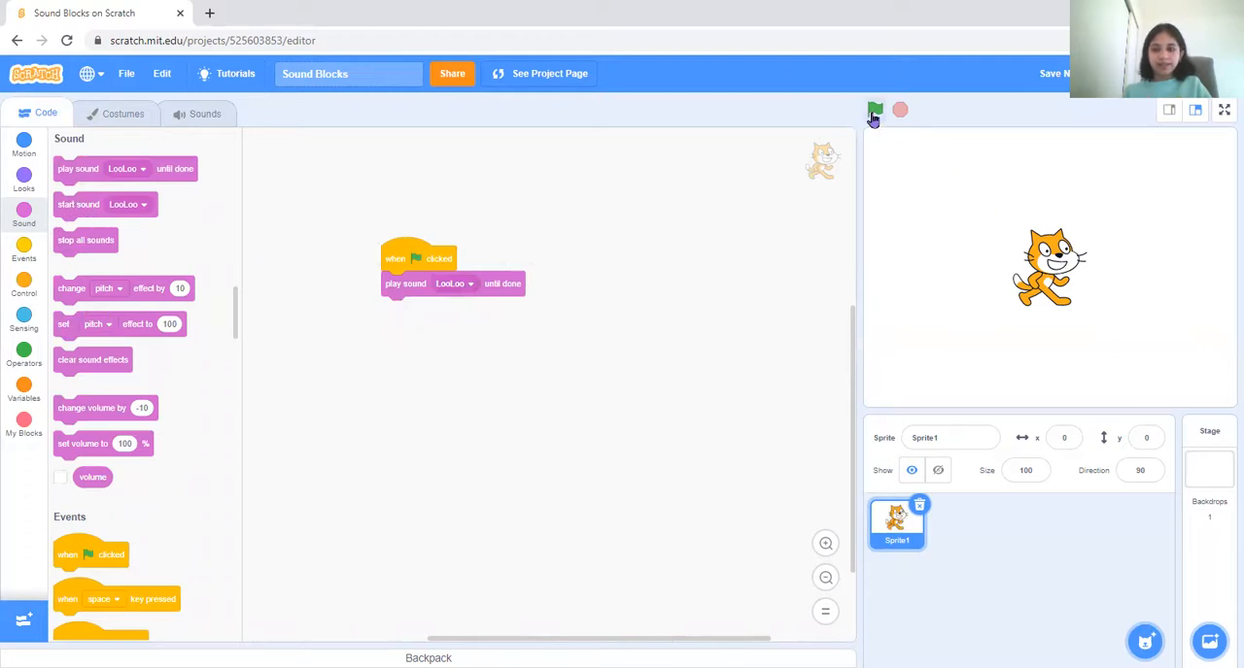
{"action": "left_click", "coordinate": [875, 109]}
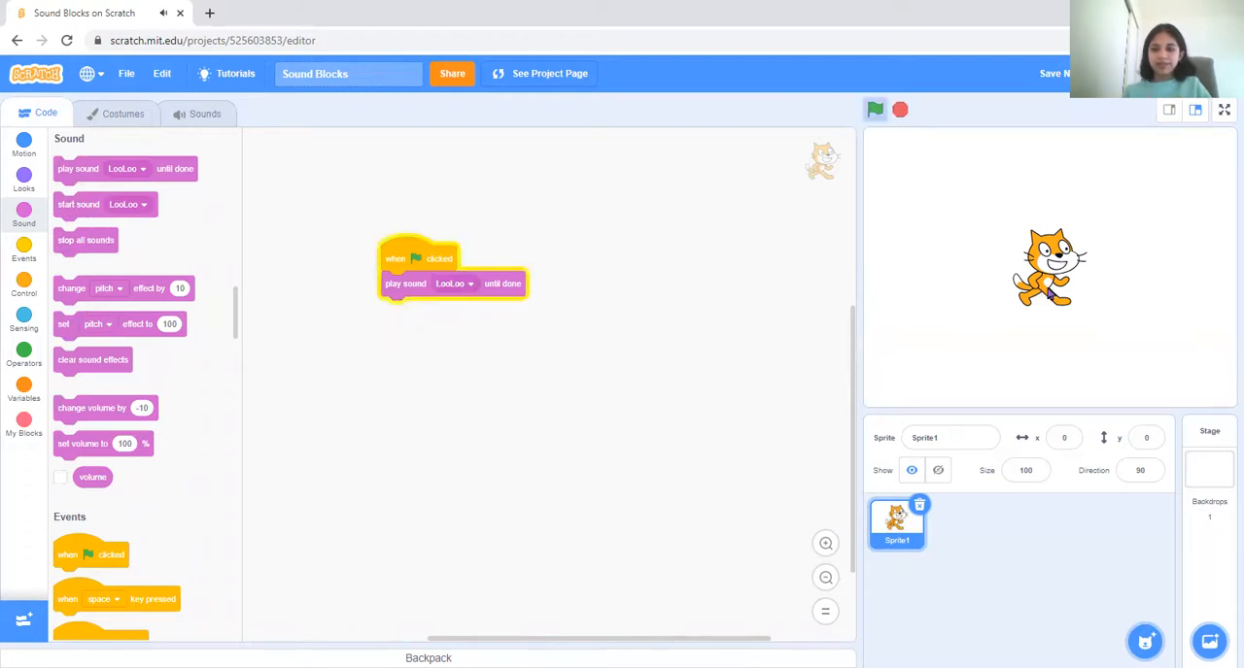
{"action": "left_click", "coordinate": [898, 109]}
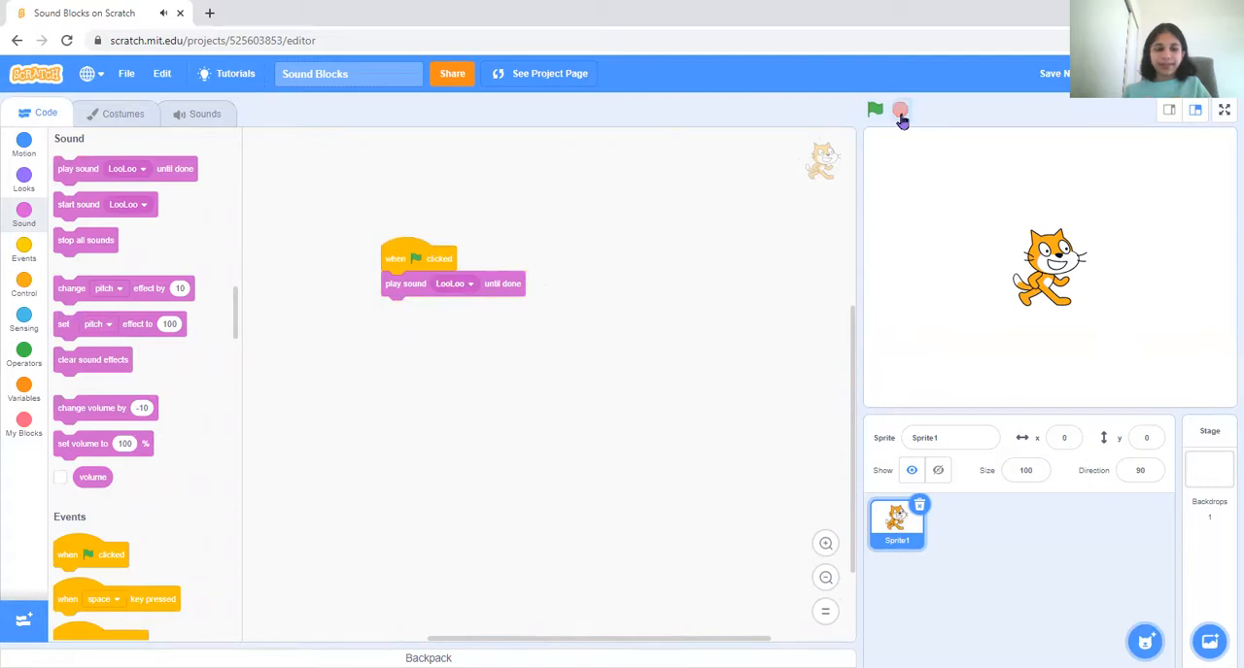
- Swap the play-sound-until-done block for a 'start sound LooLoo' block under the green-flag hat
{"action": "left_click_drag", "start_coordinate": [78, 204], "coordinate": [385, 362]}
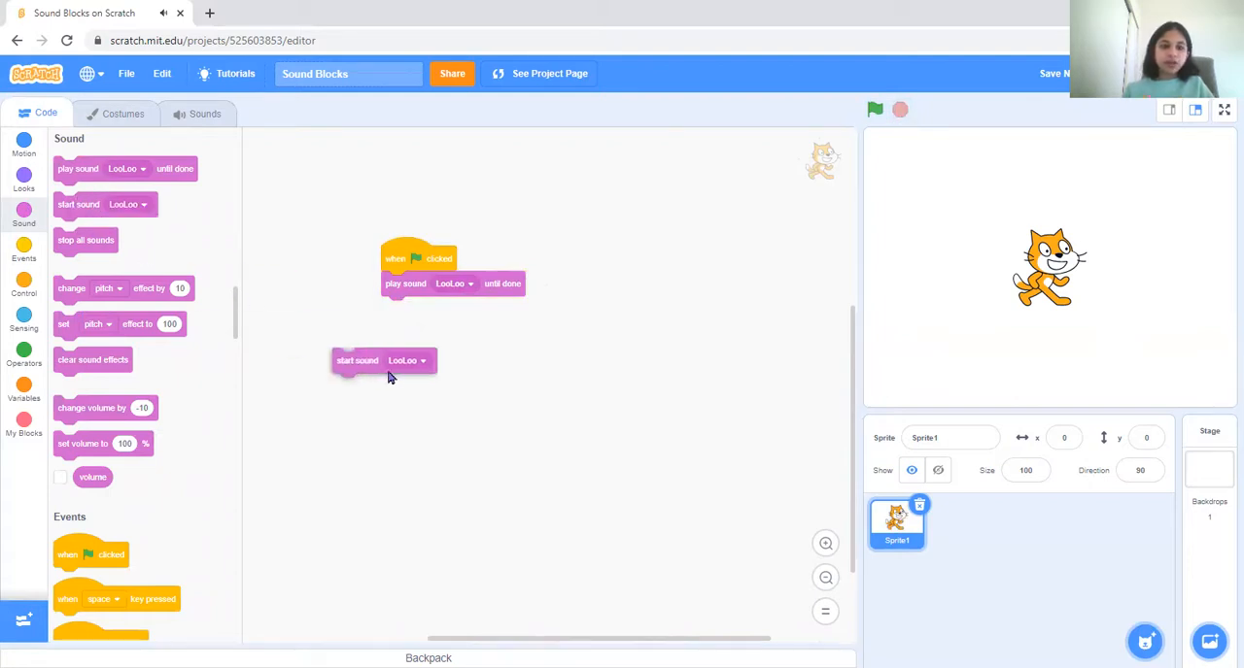
{"action": "left_click_drag", "start_coordinate": [358, 361], "coordinate": [416, 332]}
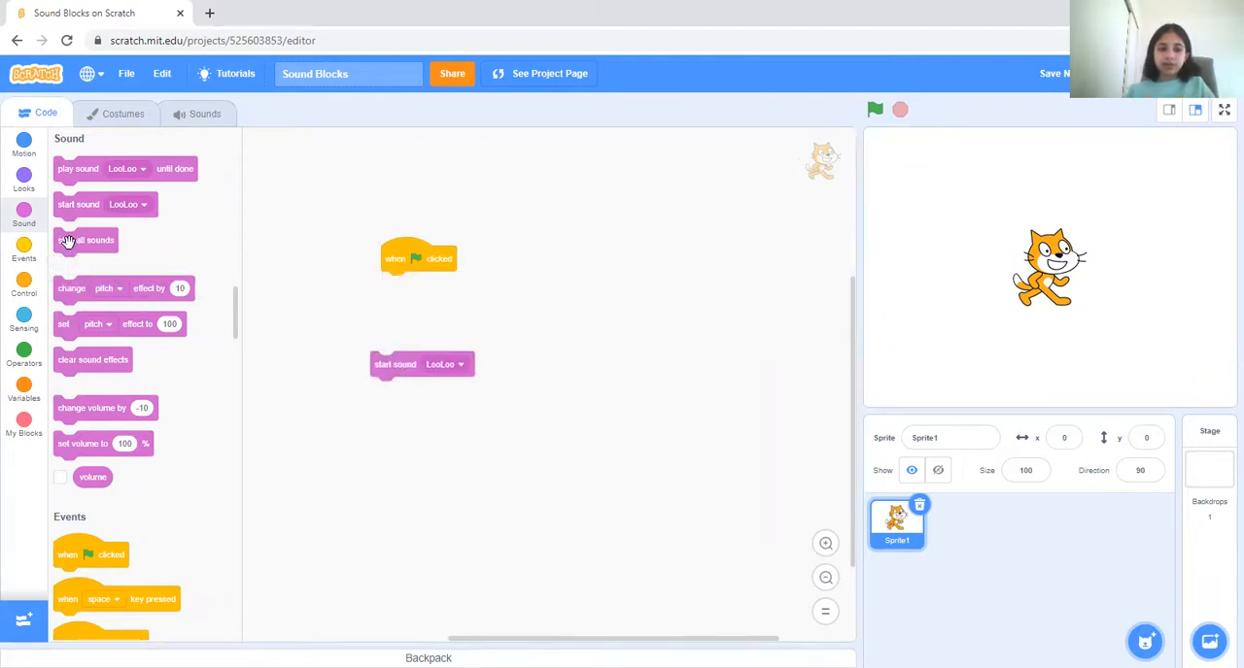
{"action": "mouse_move", "coordinate": [185, 299]}
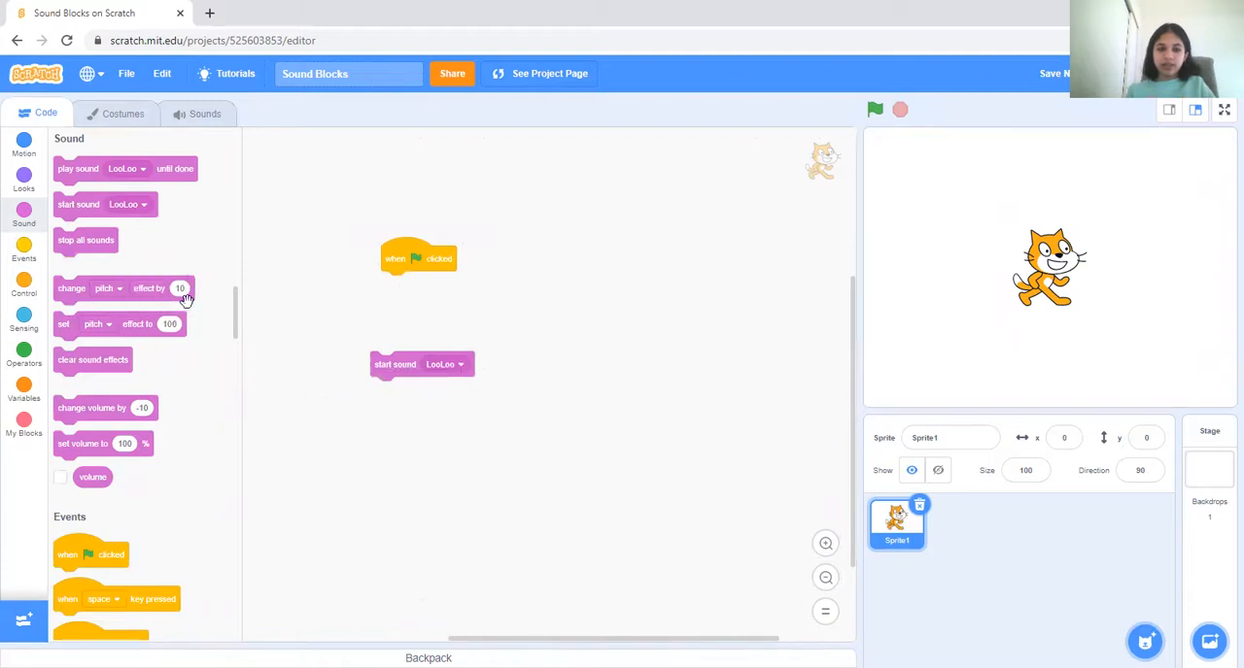
{"action": "left_click_drag", "start_coordinate": [397, 366], "coordinate": [406, 284]}
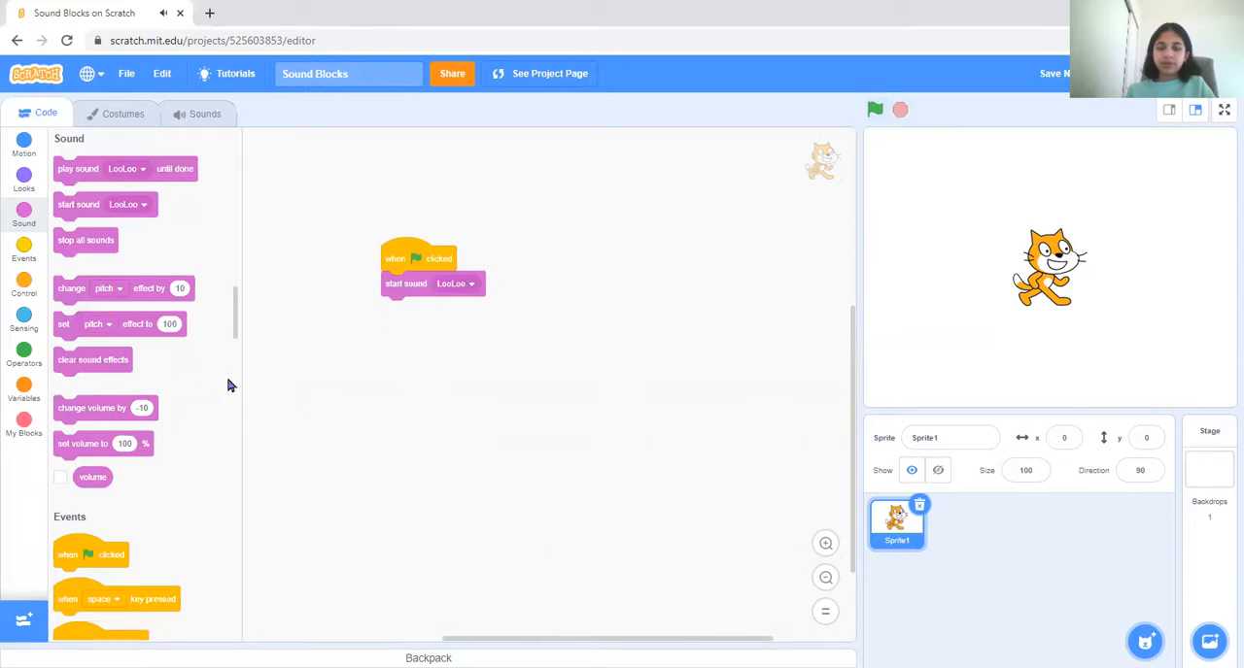
{"action": "mouse_move", "coordinate": [394, 447]}
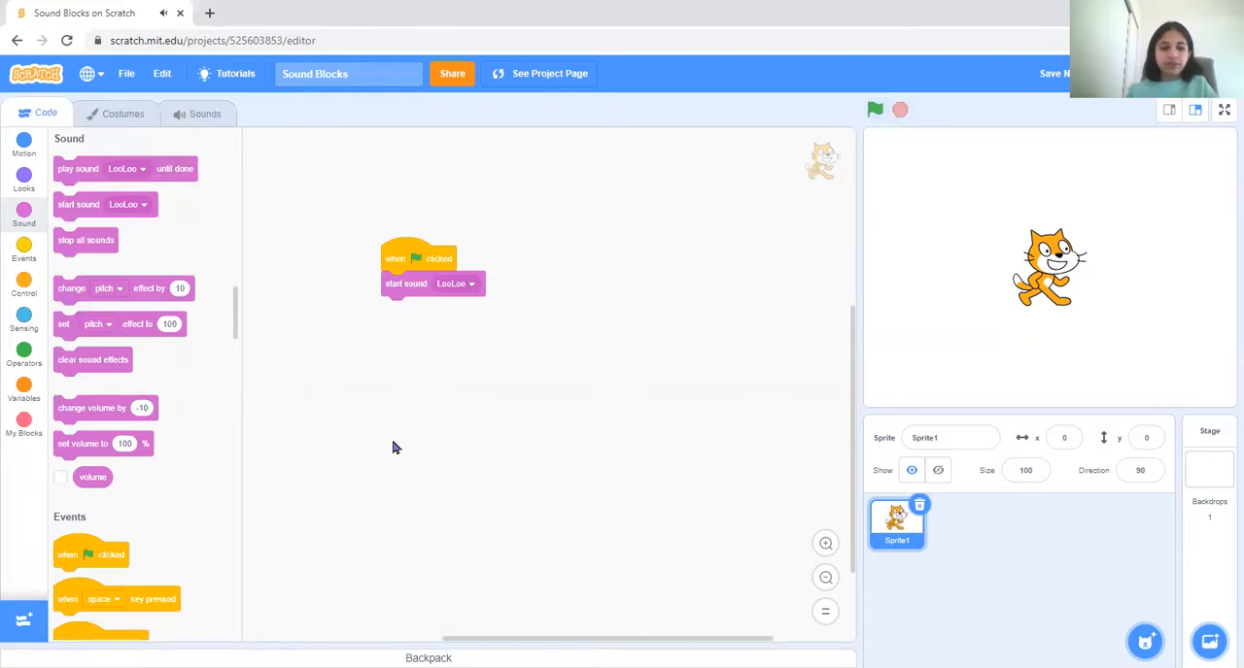
- Attach a 'say Hello!' block under 'start sound LooLoo' and run the script
{"action": "left_click", "coordinate": [23, 175]}
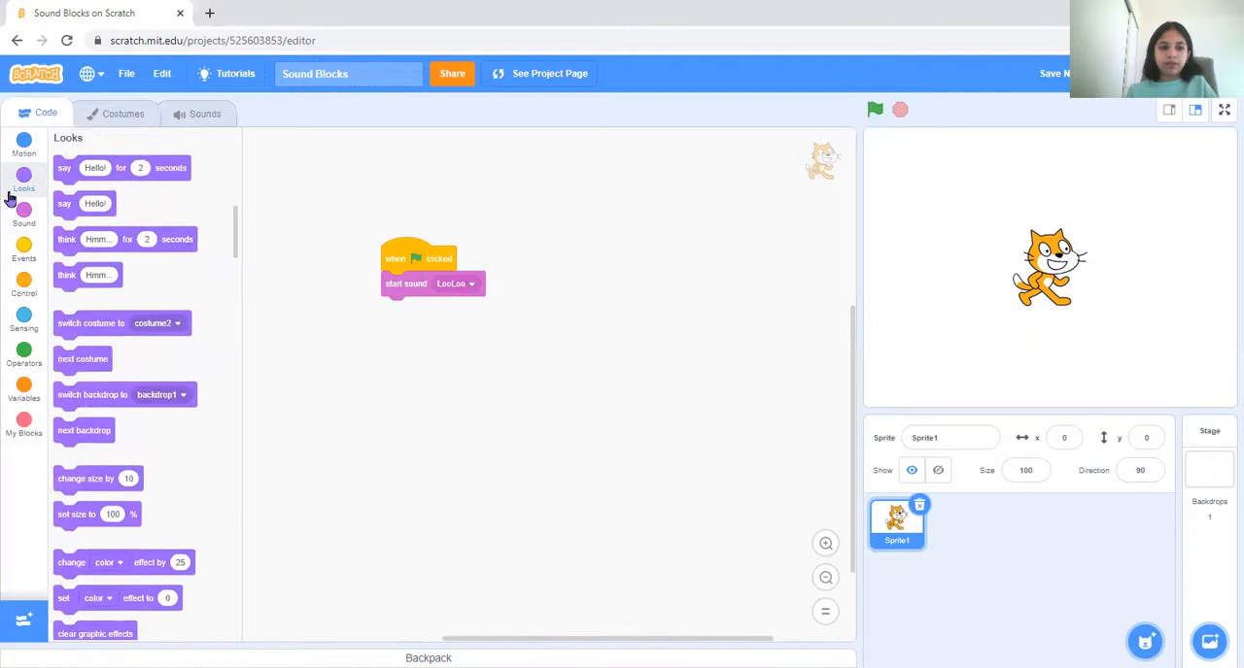
{"action": "left_click_drag", "start_coordinate": [81, 204], "coordinate": [399, 309]}
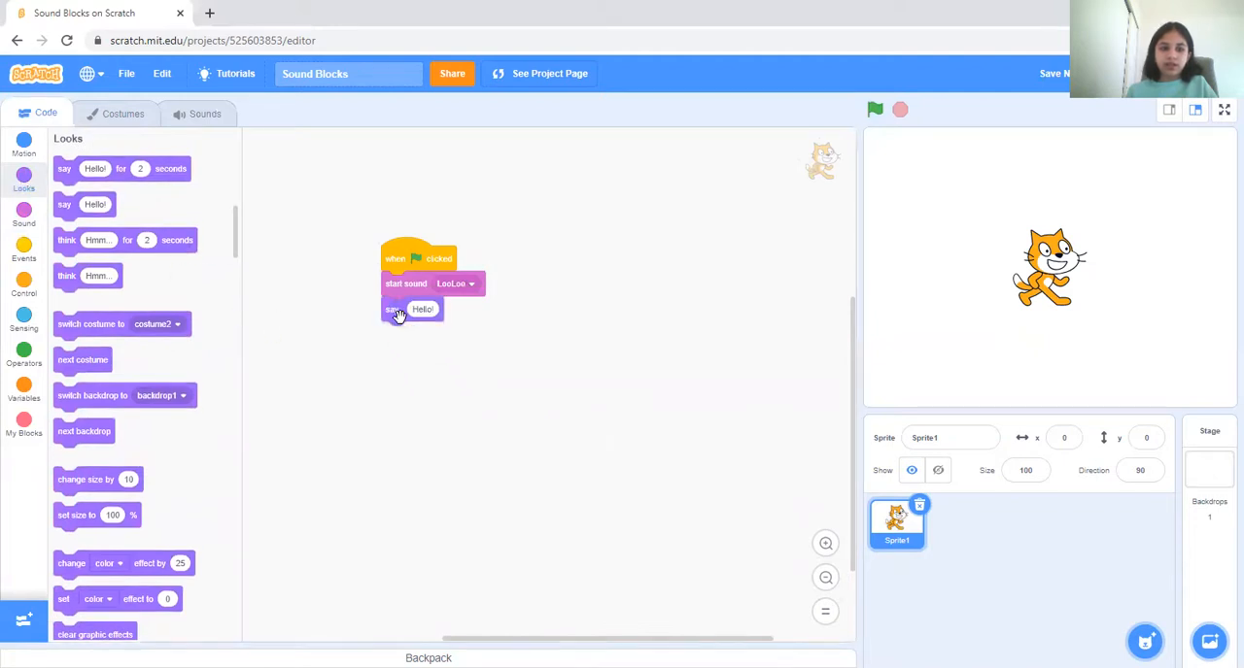
{"action": "left_click", "coordinate": [23, 216]}
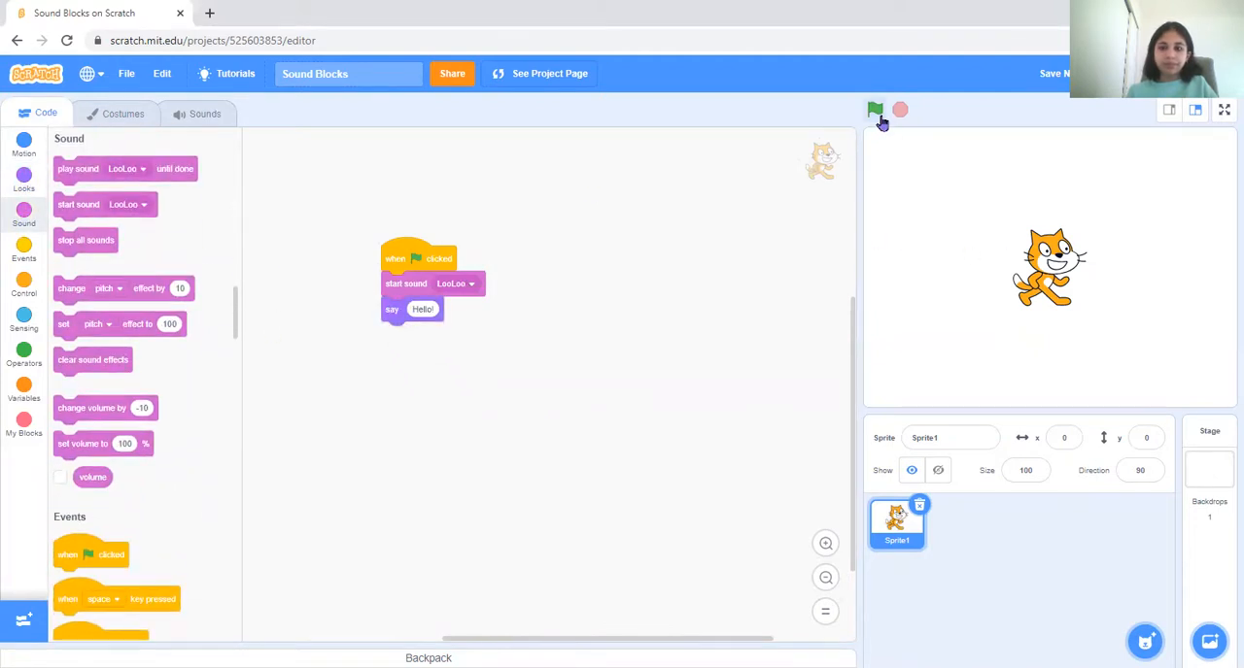
{"action": "left_click", "coordinate": [874, 109]}
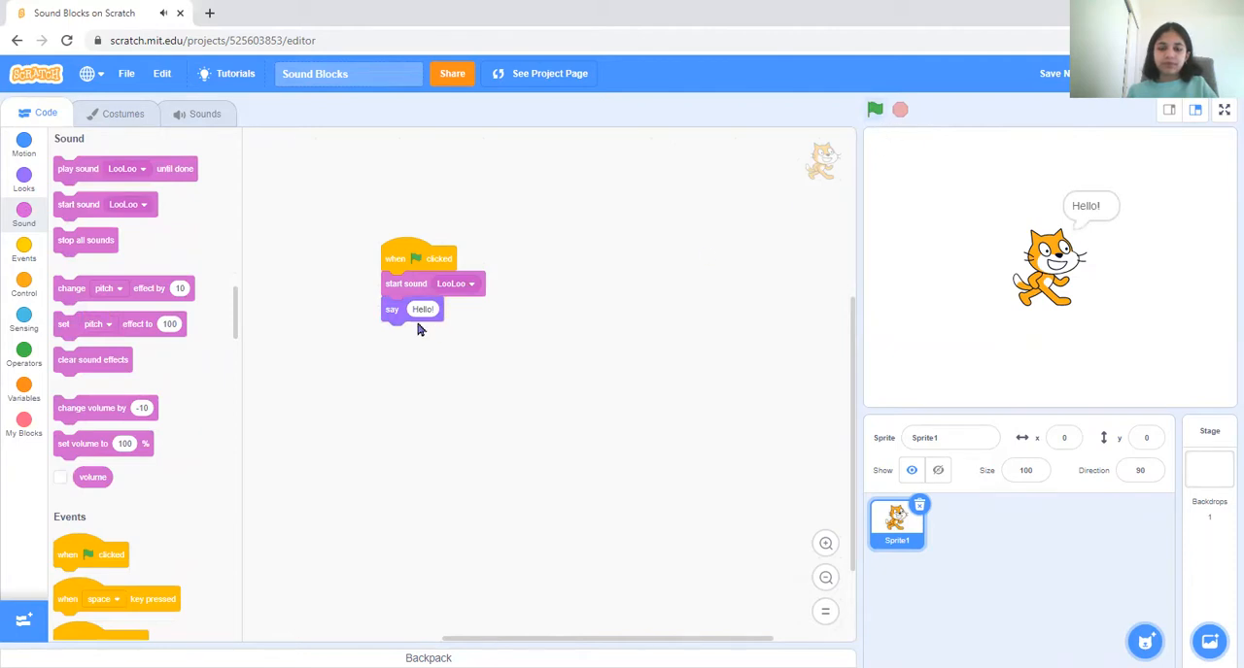
{"action": "left_click", "coordinate": [898, 109]}
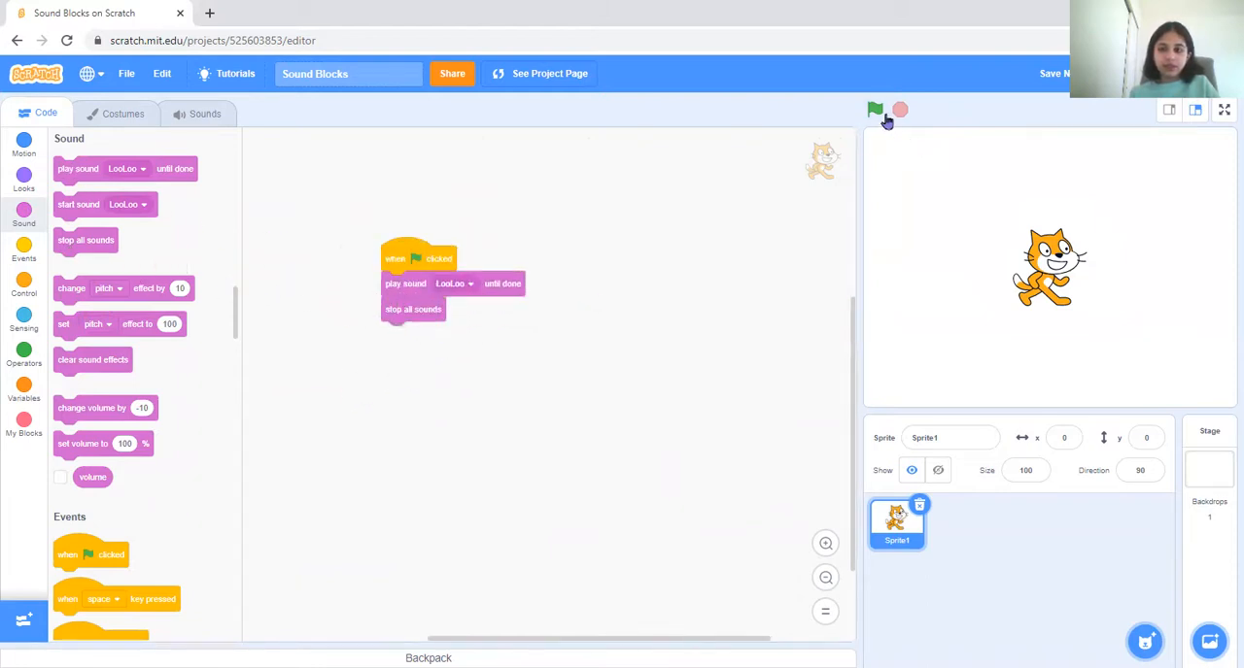
- Run the script, then choose a different sound for the second play-sound block
{"action": "left_click", "coordinate": [874, 109]}
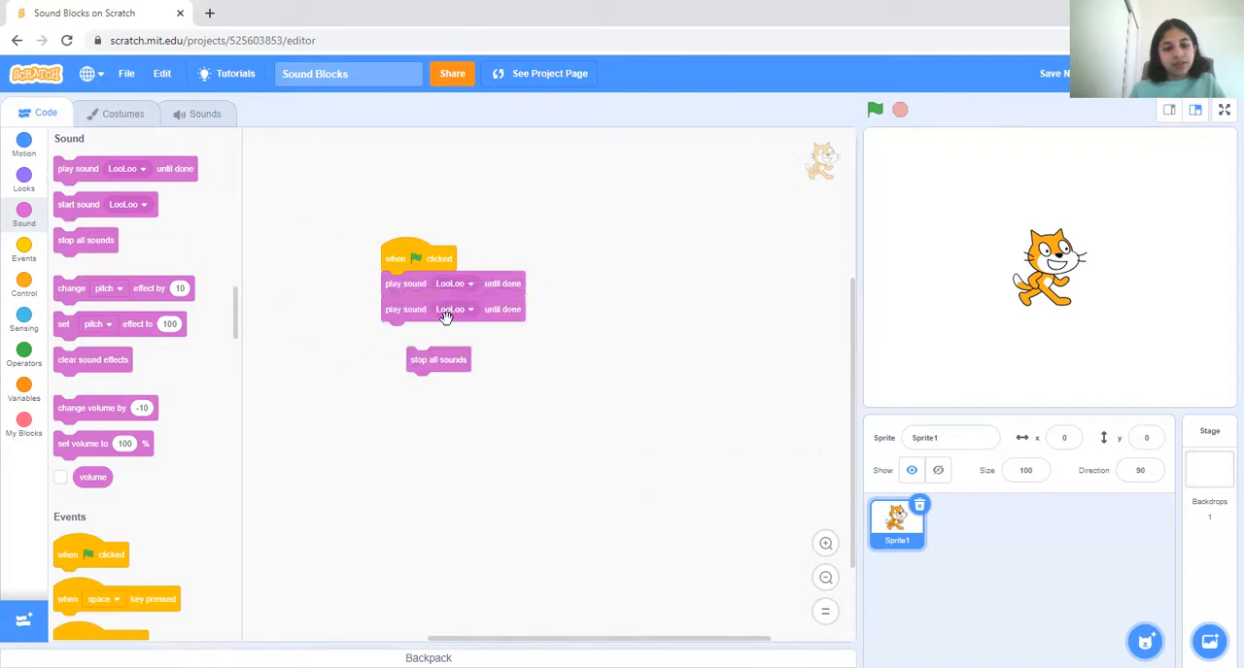
{"action": "left_click", "coordinate": [451, 309]}
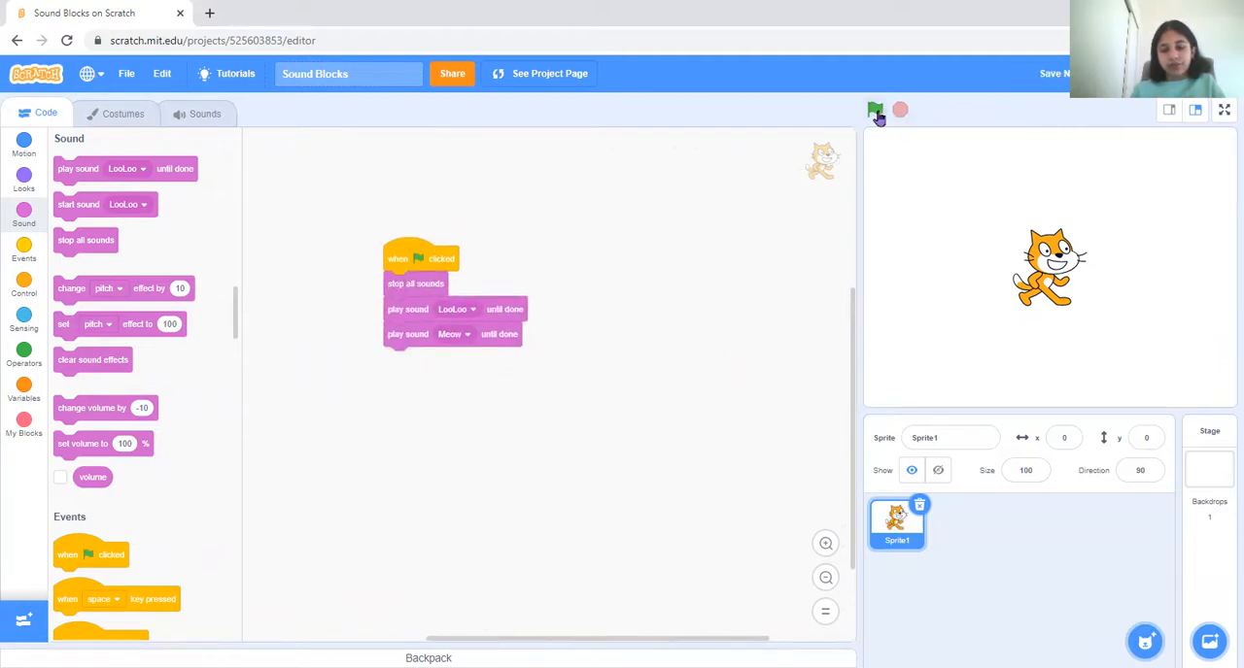
{"action": "left_click", "coordinate": [875, 109]}
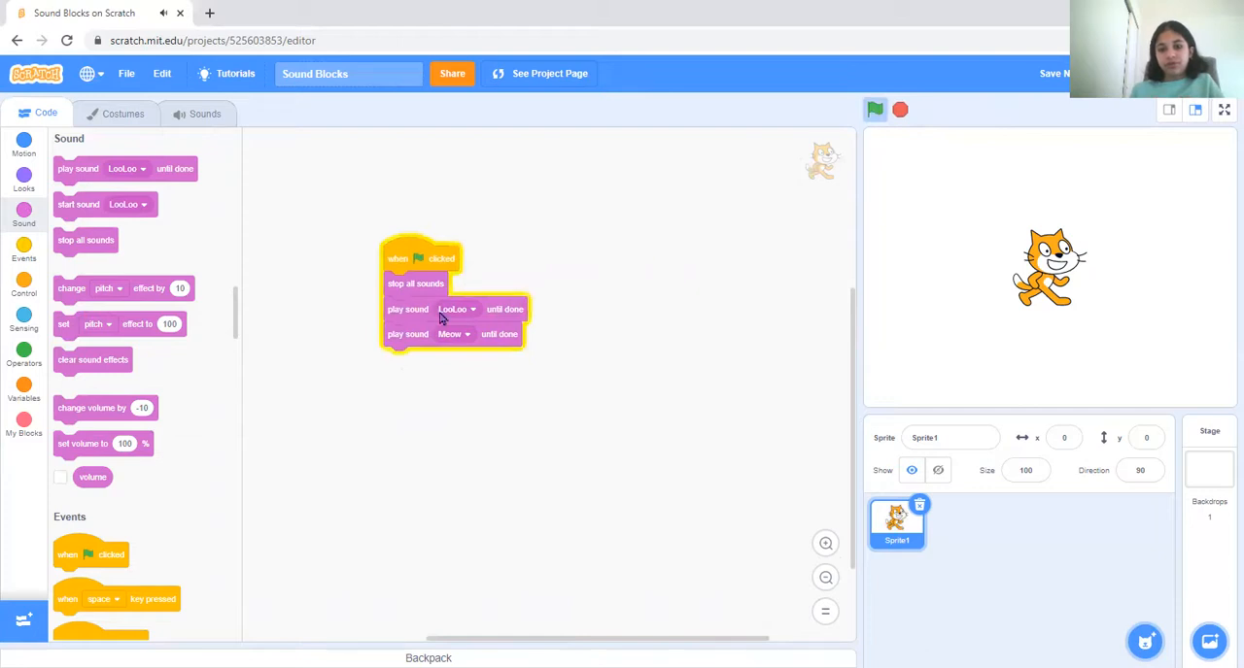
{"action": "mouse_move", "coordinate": [409, 355]}
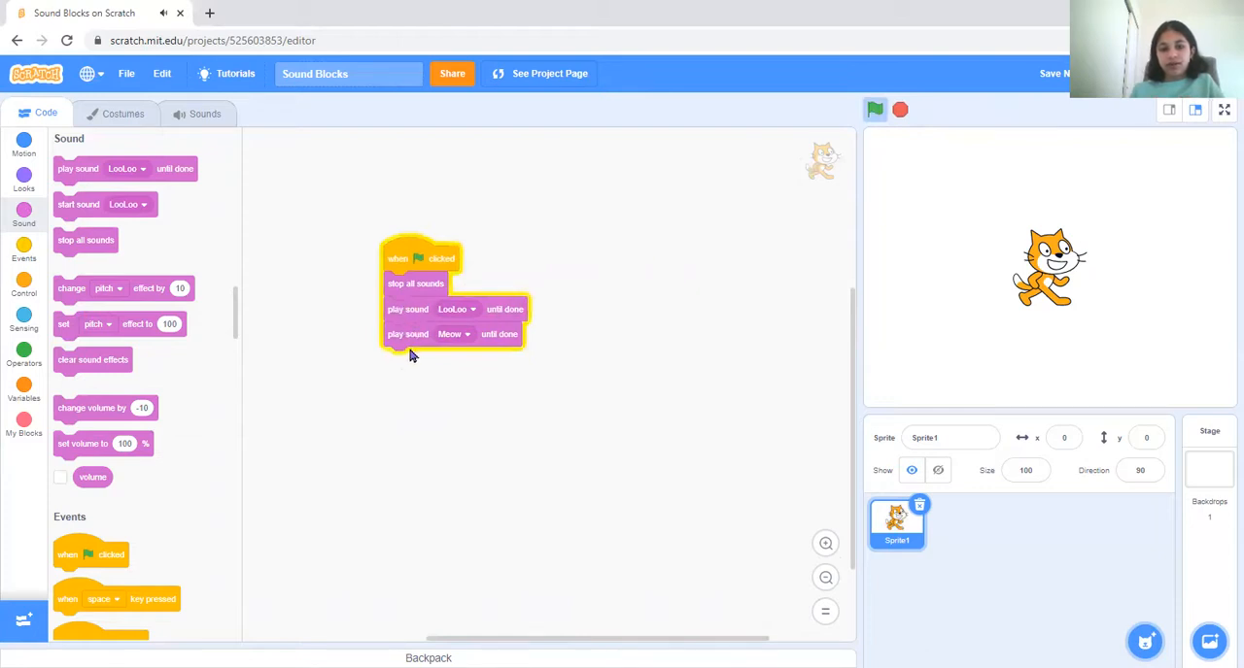
{"action": "mouse_move", "coordinate": [416, 342]}
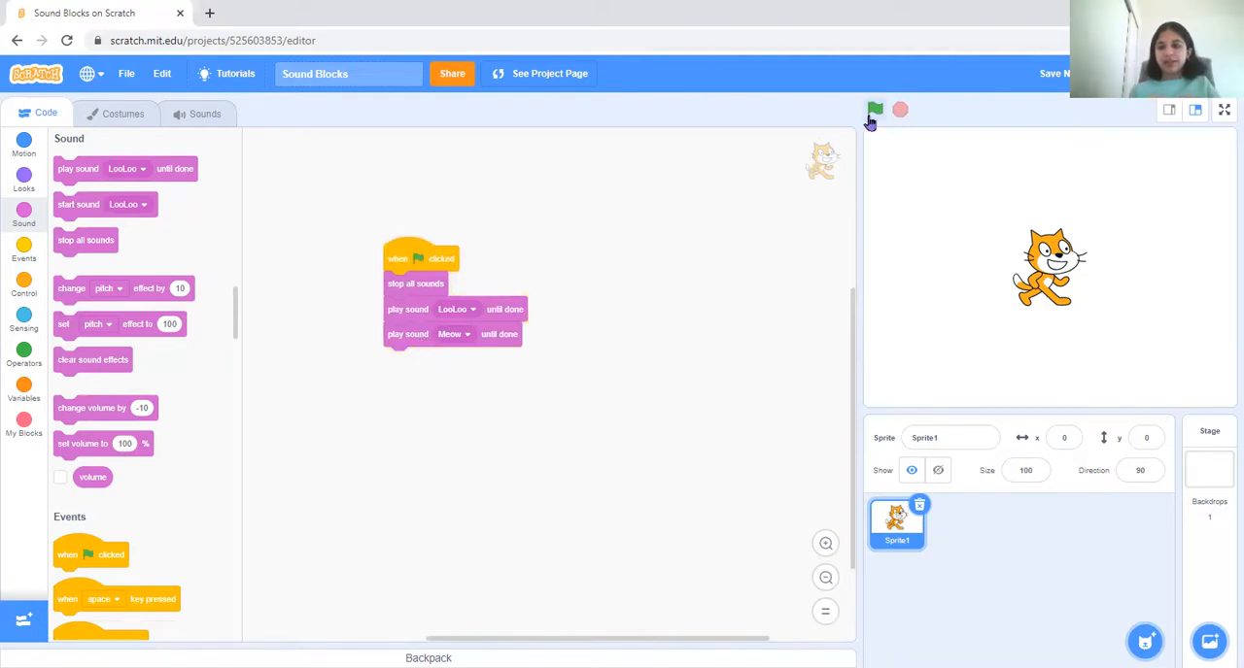
{"action": "left_click", "coordinate": [874, 109]}
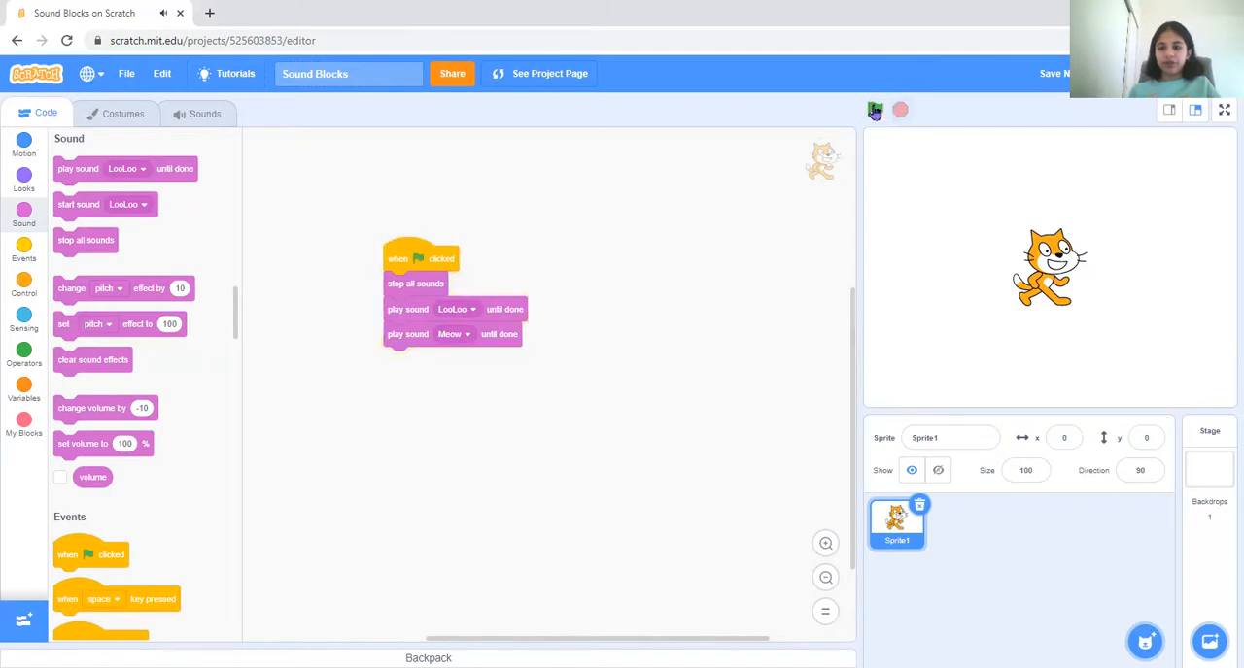
{"action": "mouse_move", "coordinate": [746, 229]}
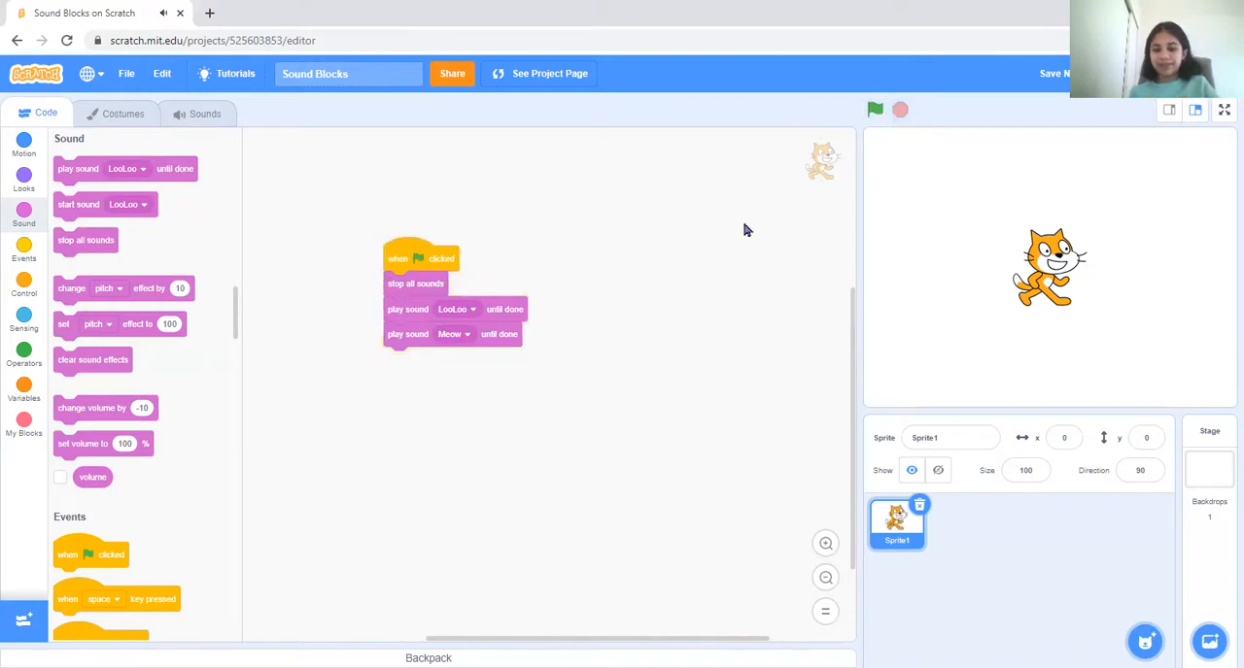
{"action": "mouse_move", "coordinate": [424, 293]}
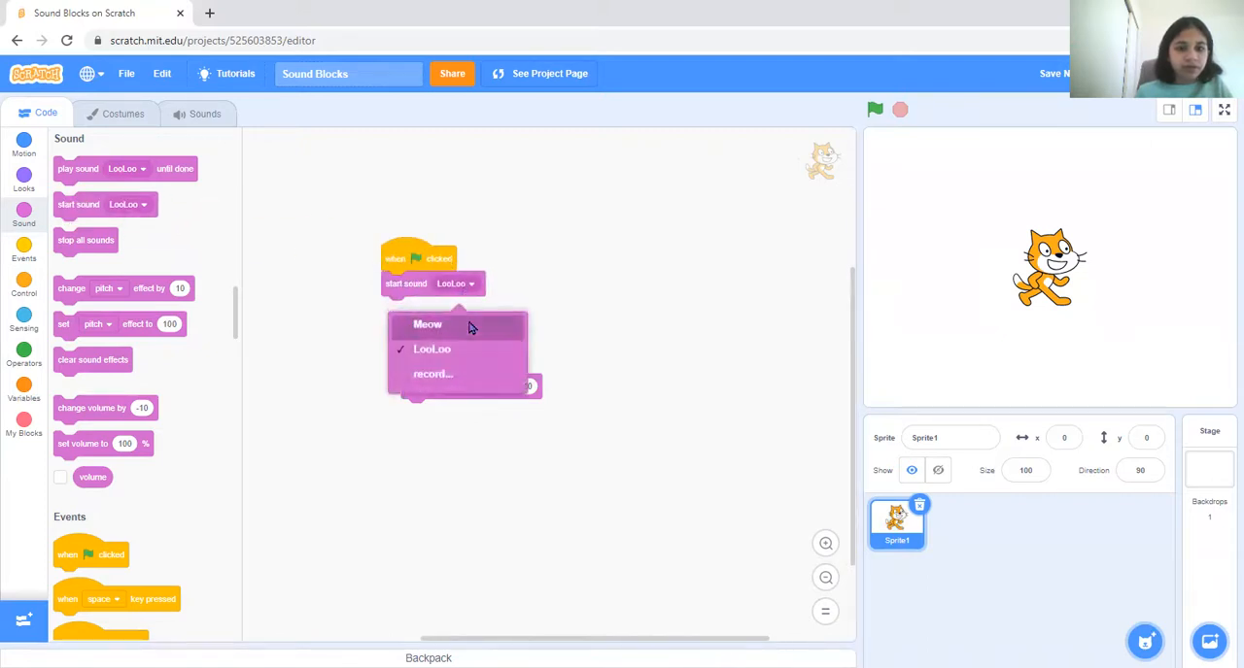
- Set start sound to Meow with a pitch-effect change, and run it several times
{"action": "left_click", "coordinate": [427, 325]}
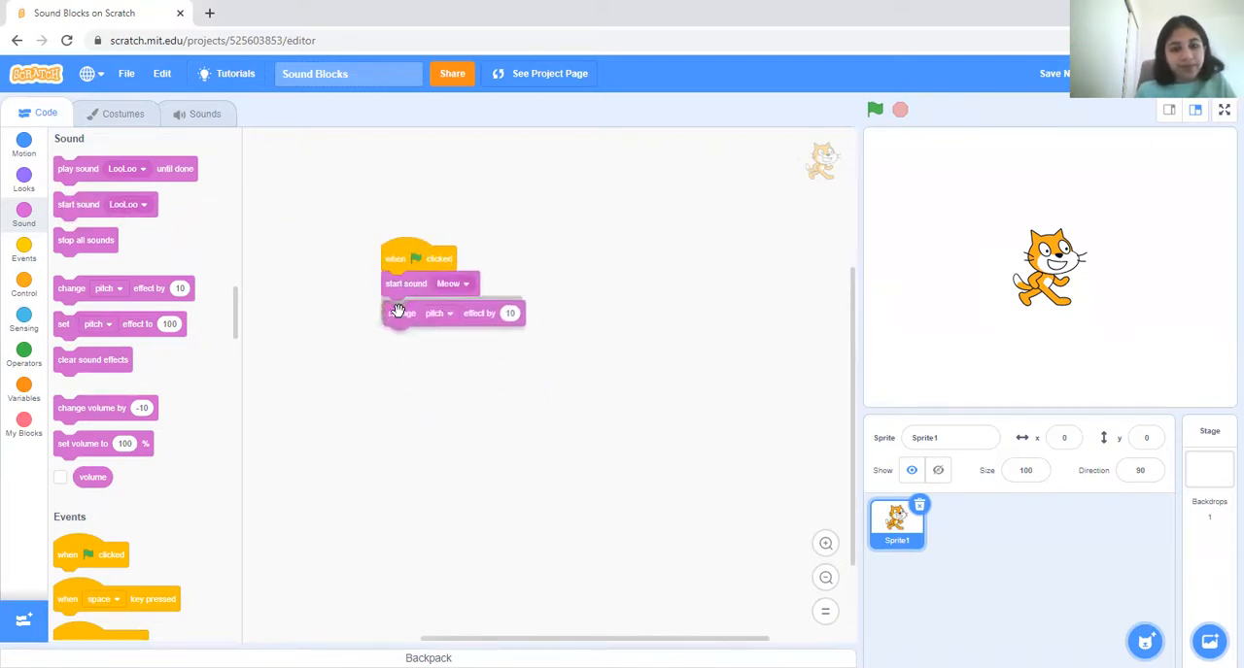
{"action": "left_click", "coordinate": [436, 309]}
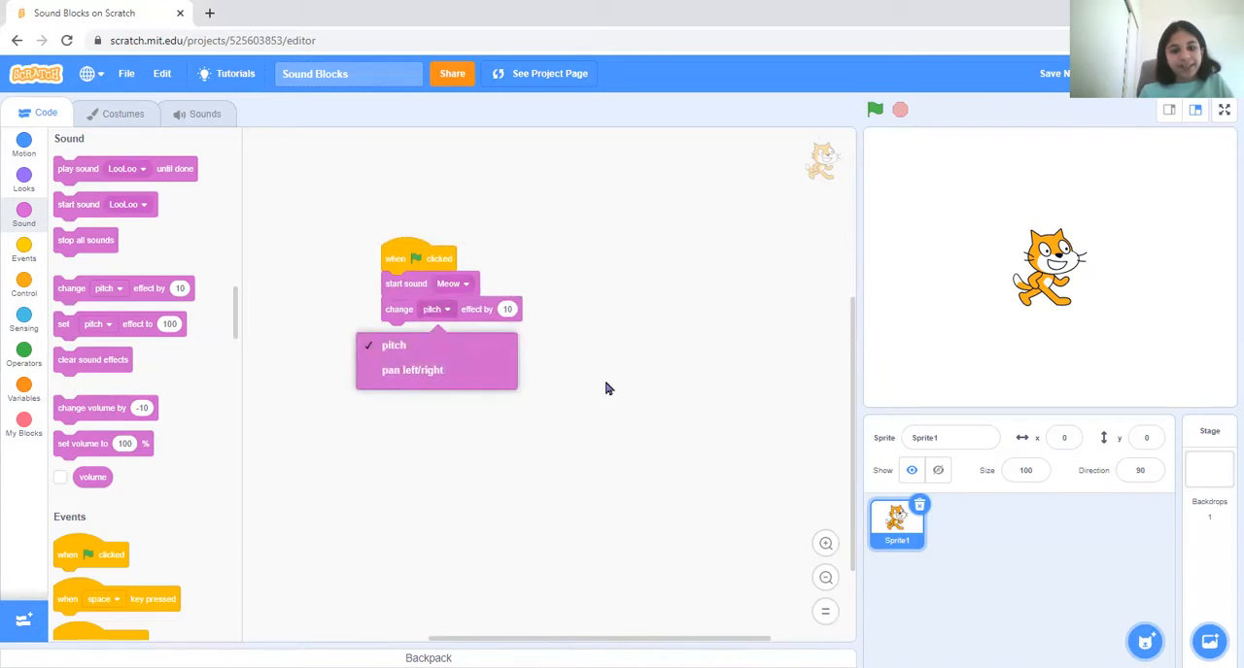
{"action": "left_click", "coordinate": [393, 346]}
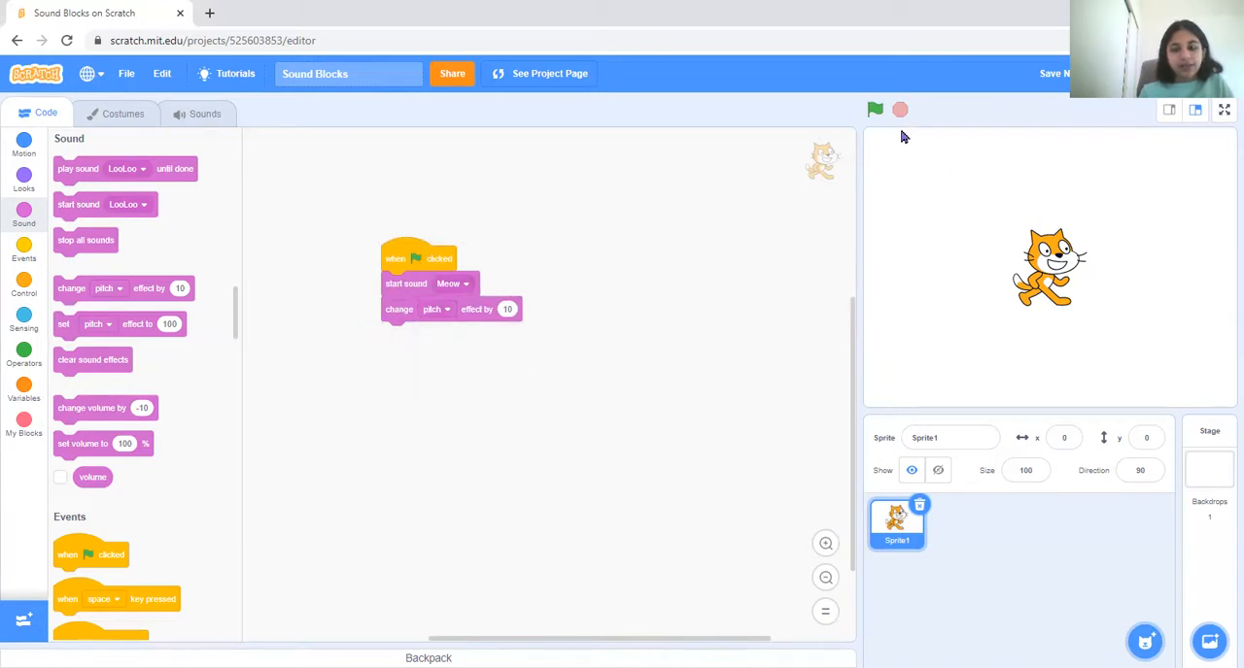
{"action": "left_click", "coordinate": [874, 108]}
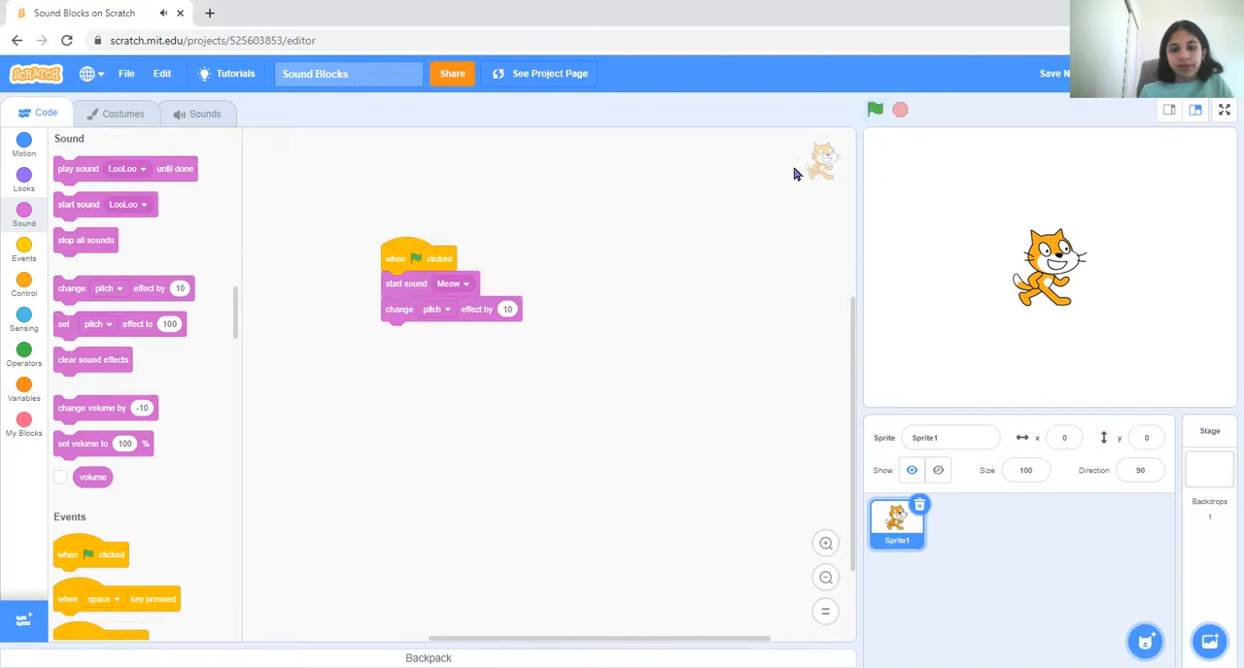
{"action": "left_click", "coordinate": [874, 109]}
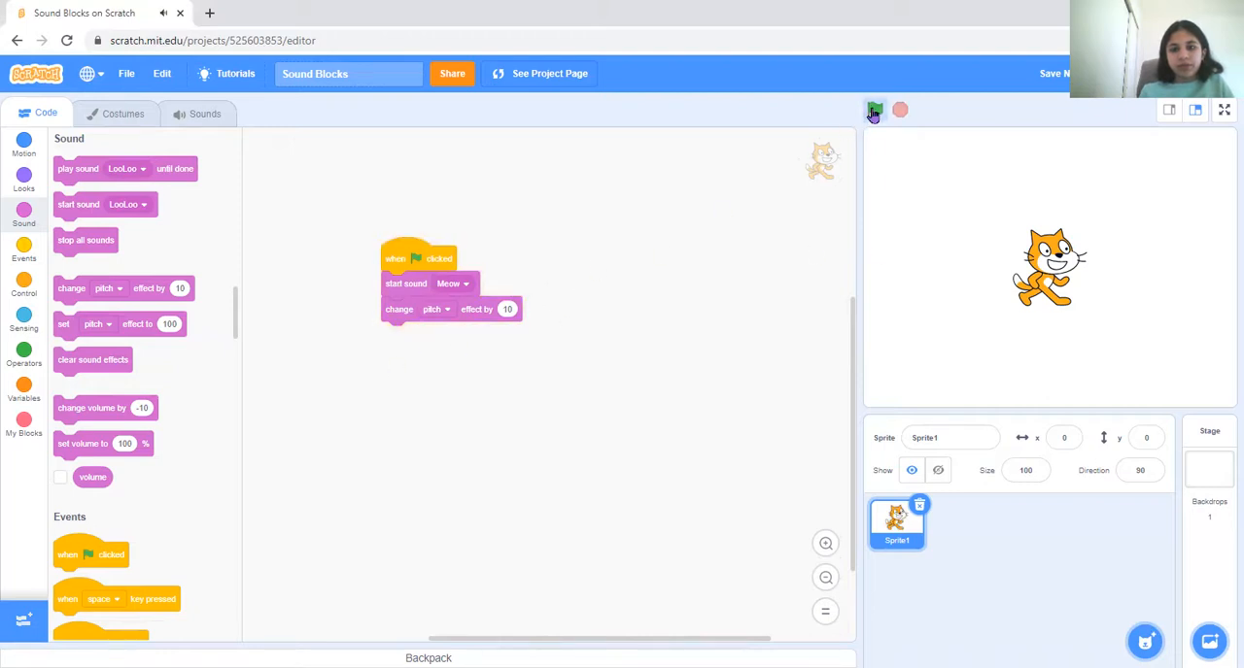
{"action": "left_click", "coordinate": [874, 109]}
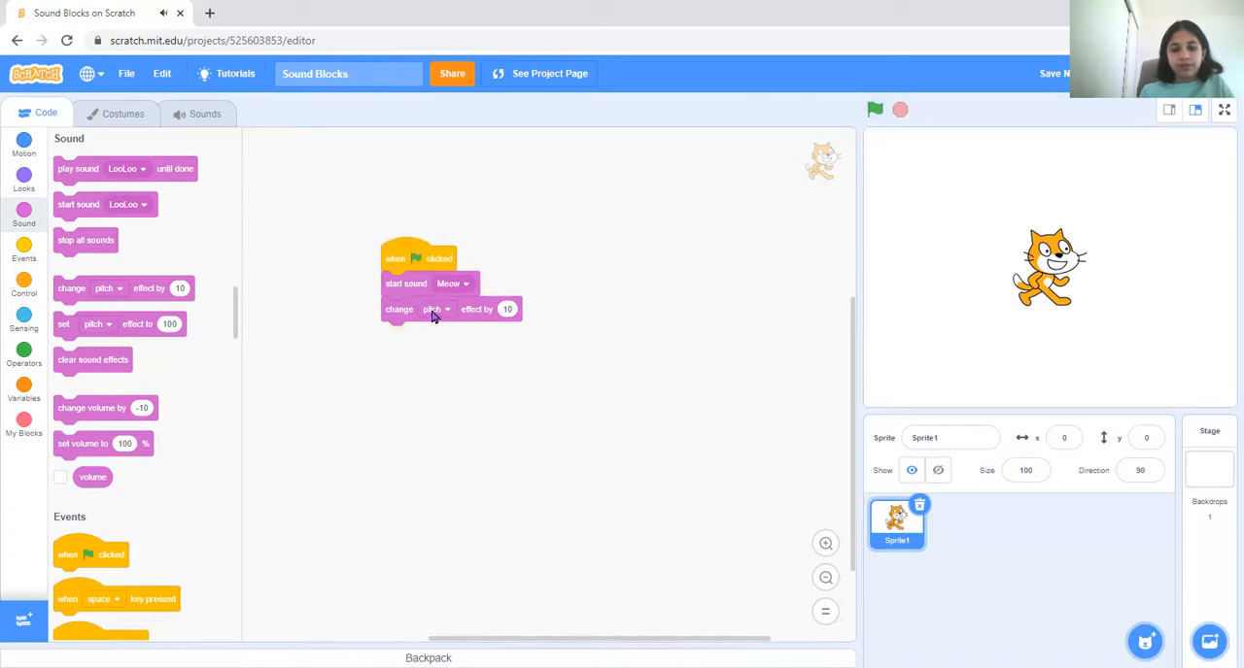
- Raise the pitch effect change to 100 and run the script again
{"action": "left_click", "coordinate": [435, 309]}
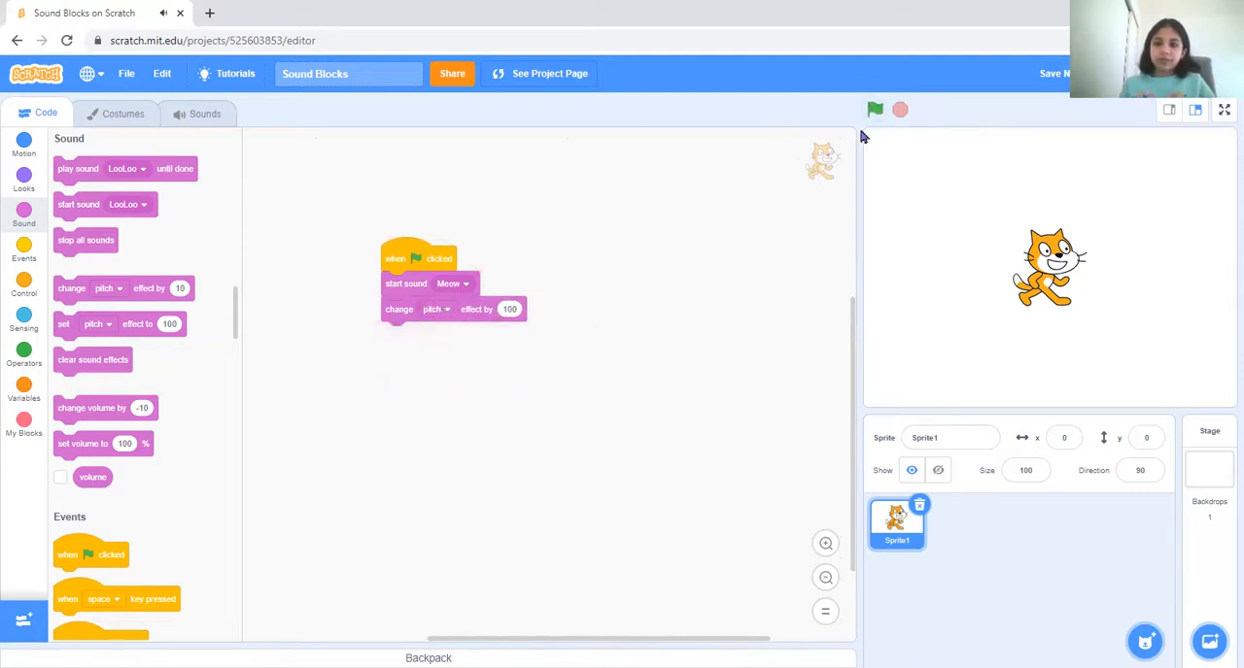
{"action": "left_click", "coordinate": [874, 109]}
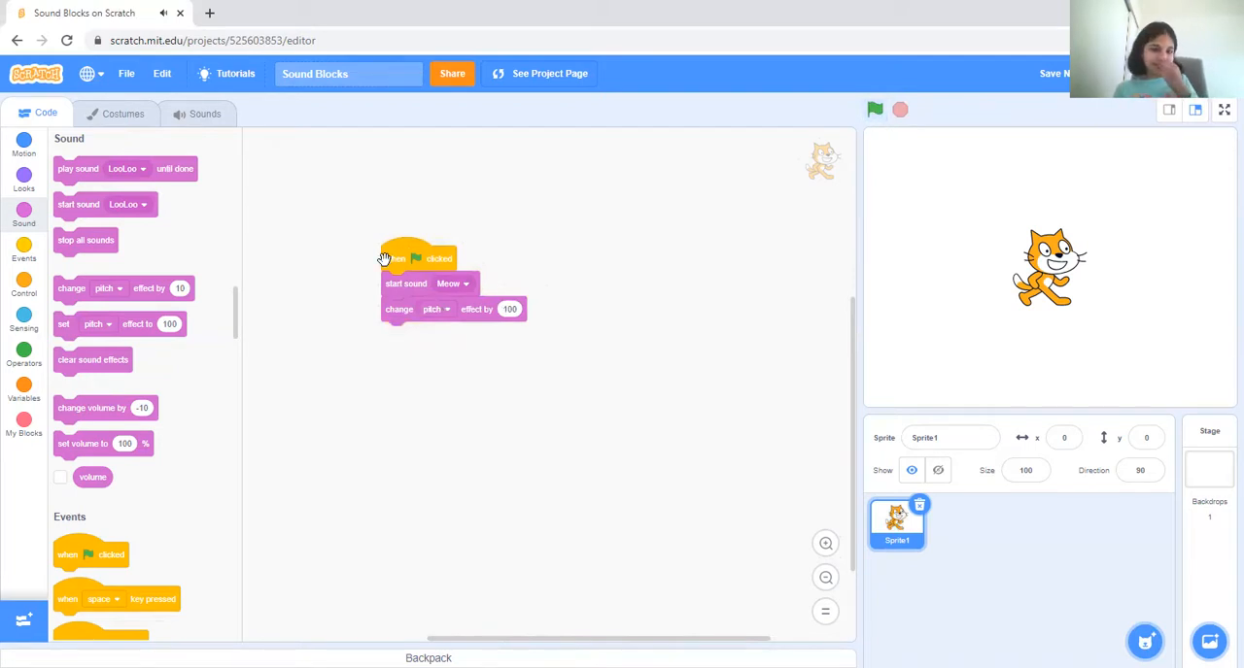
- Replace the change-pitch and play blocks with 'set pitch effect to 100' after start sound Meow, then run it
{"action": "left_click_drag", "start_coordinate": [406, 284], "coordinate": [156, 352]}
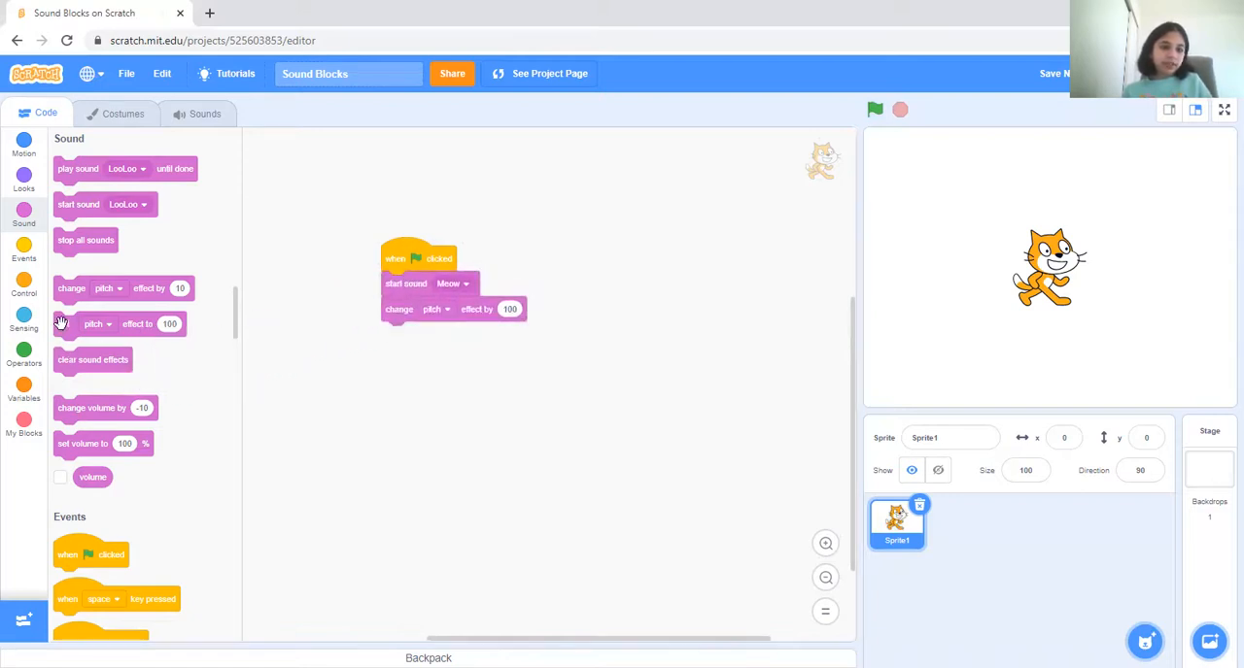
{"action": "left_click_drag", "start_coordinate": [97, 322], "coordinate": [361, 369]}
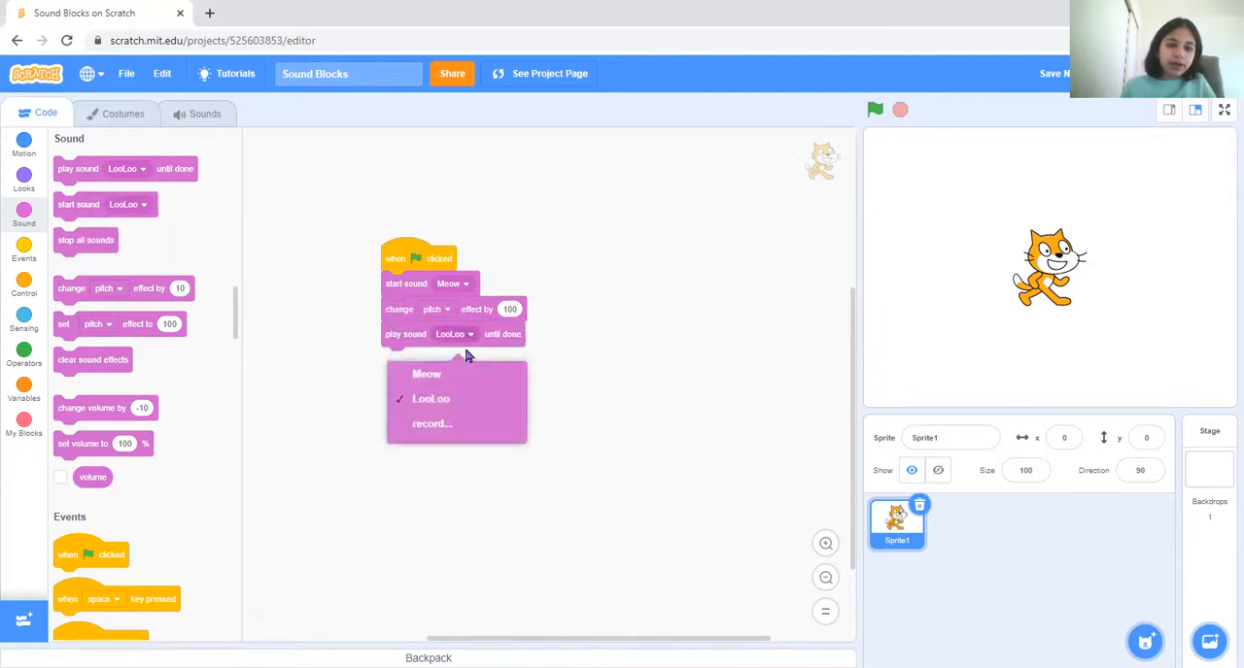
{"action": "left_click", "coordinate": [426, 373]}
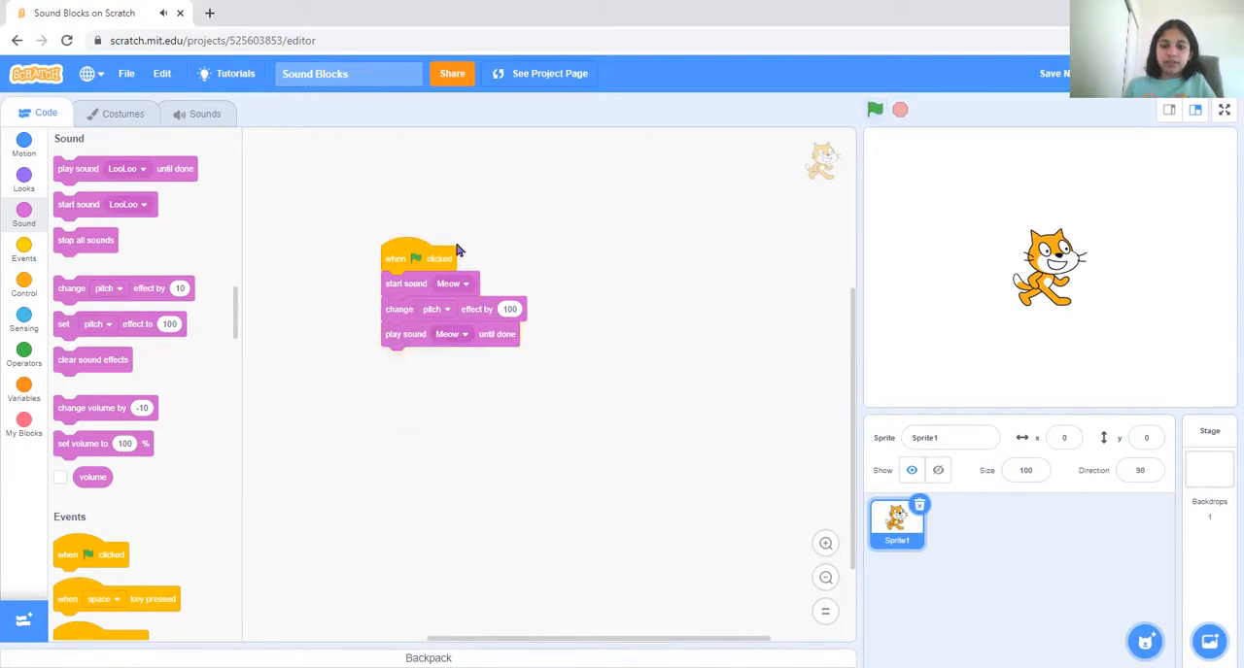
{"action": "left_click", "coordinate": [874, 109]}
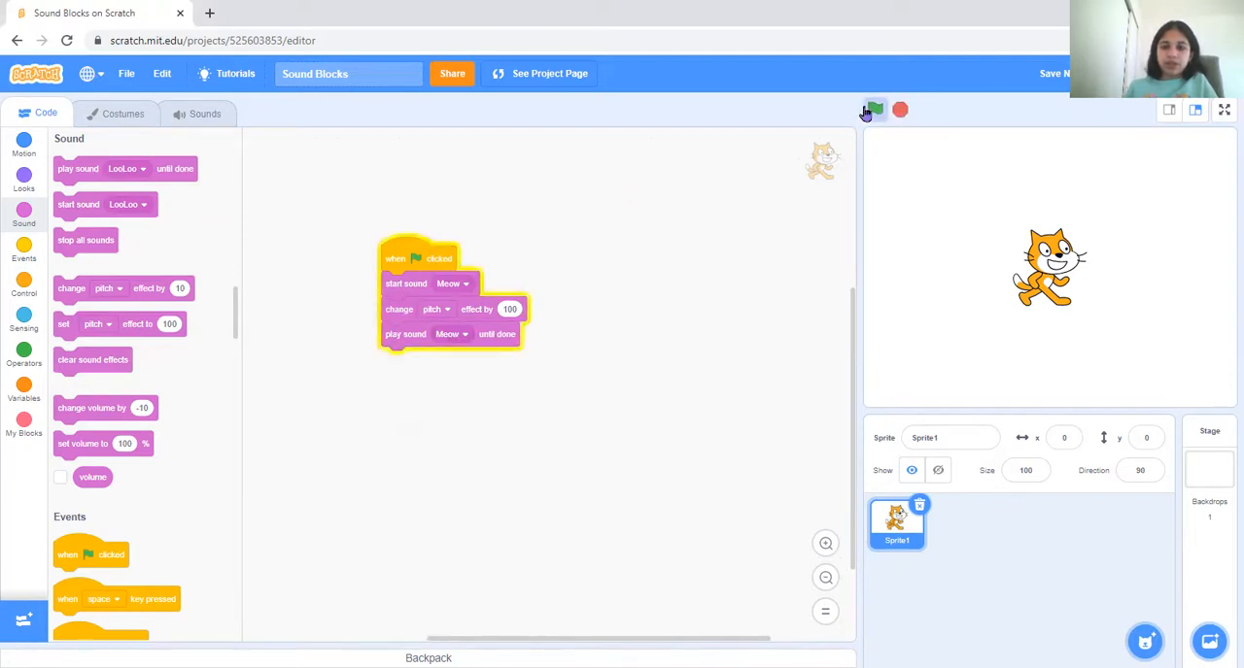
{"action": "left_click", "coordinate": [875, 109]}
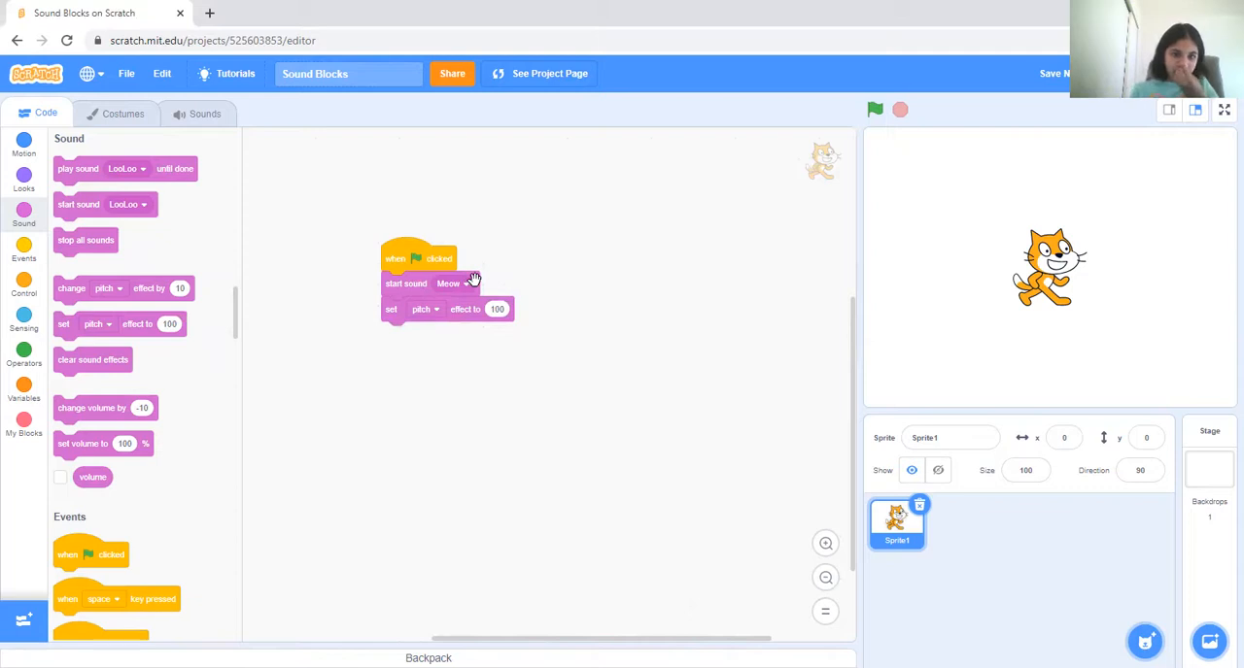
{"action": "mouse_move", "coordinate": [290, 241]}
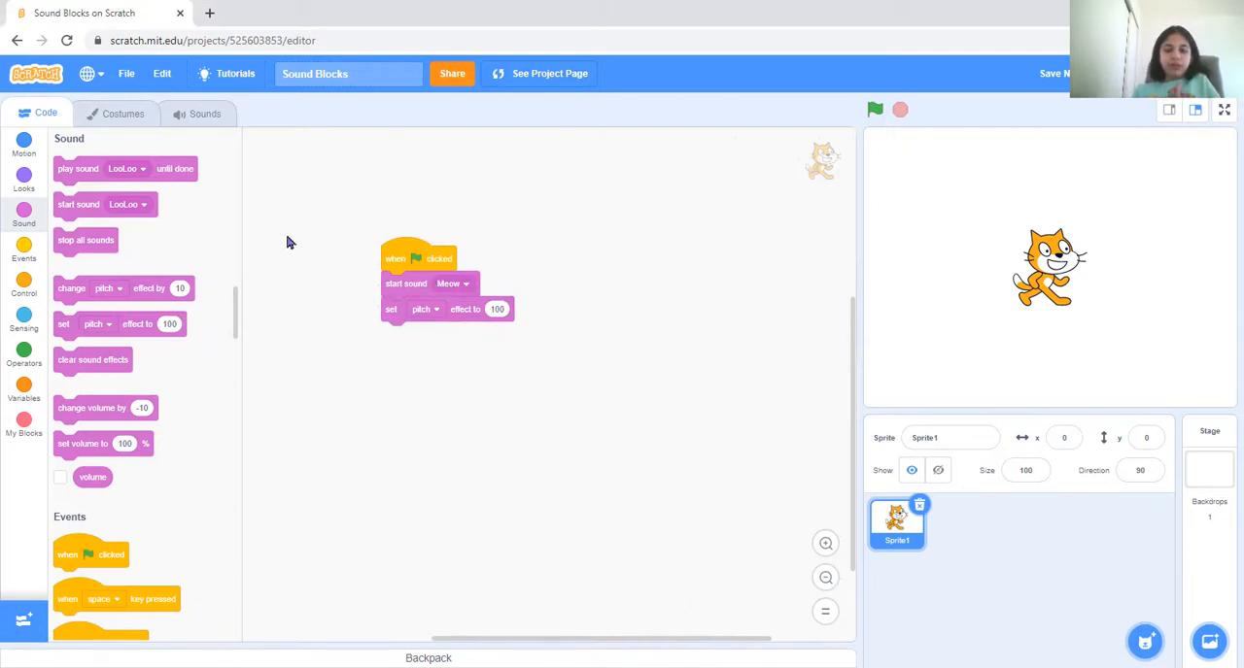
{"action": "mouse_move", "coordinate": [474, 311]}
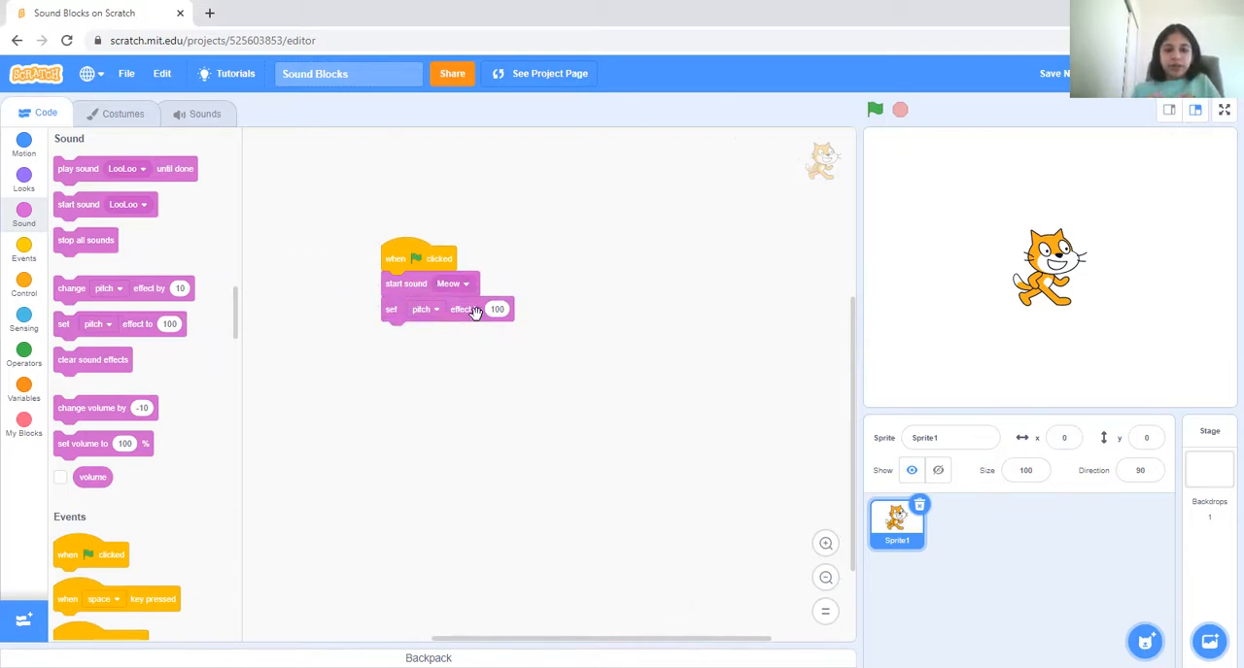
{"action": "mouse_move", "coordinate": [78, 206]}
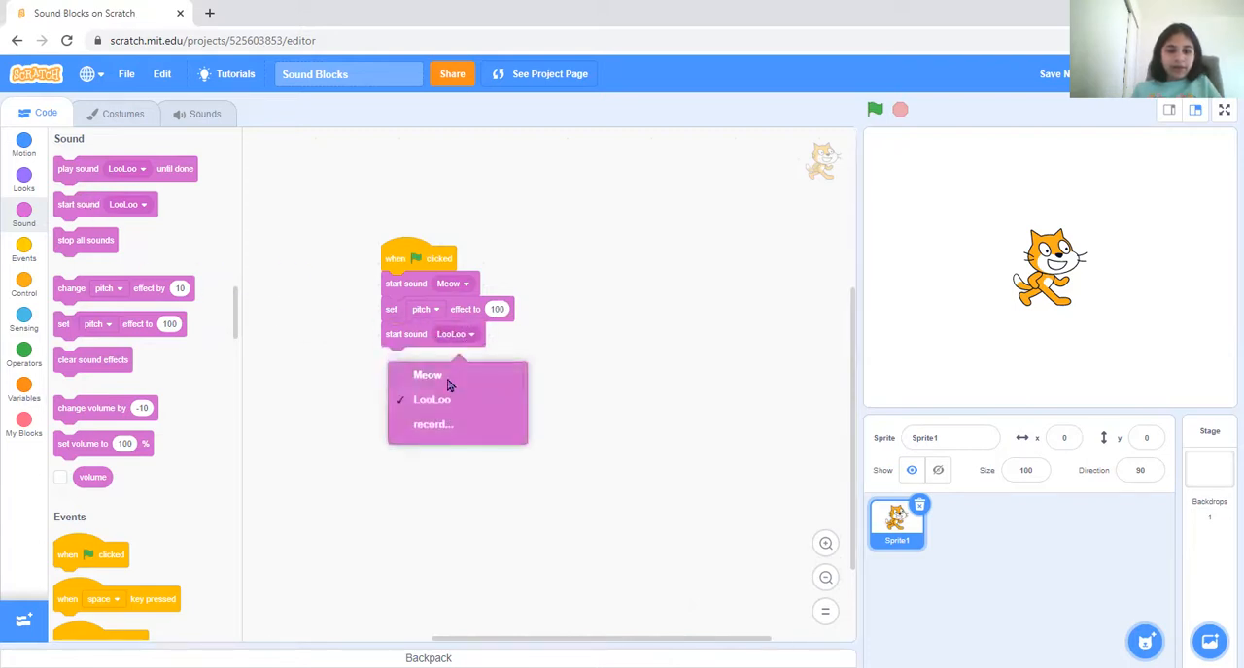
- Set the new trailing start-sound block to Meow and run the script
{"action": "left_click", "coordinate": [427, 375]}
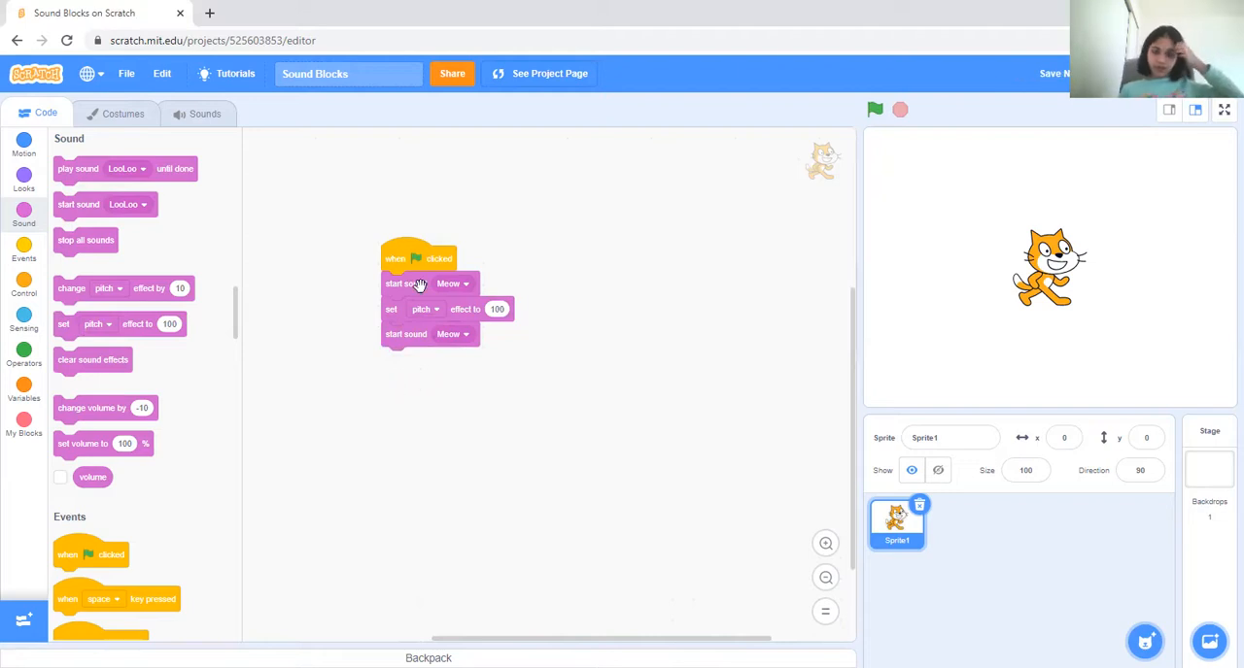
{"action": "left_click", "coordinate": [874, 108]}
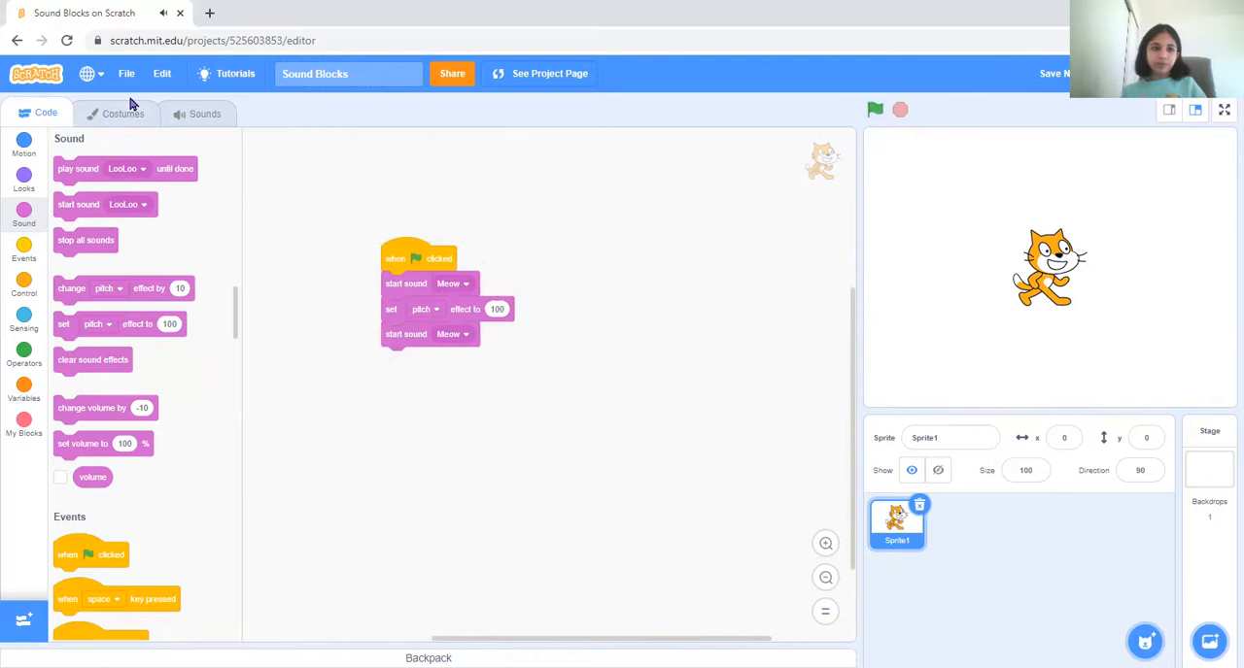
- Browse the cat sprite's Sounds, Code and Costumes panes before settling on Sounds
{"action": "left_click", "coordinate": [204, 112]}
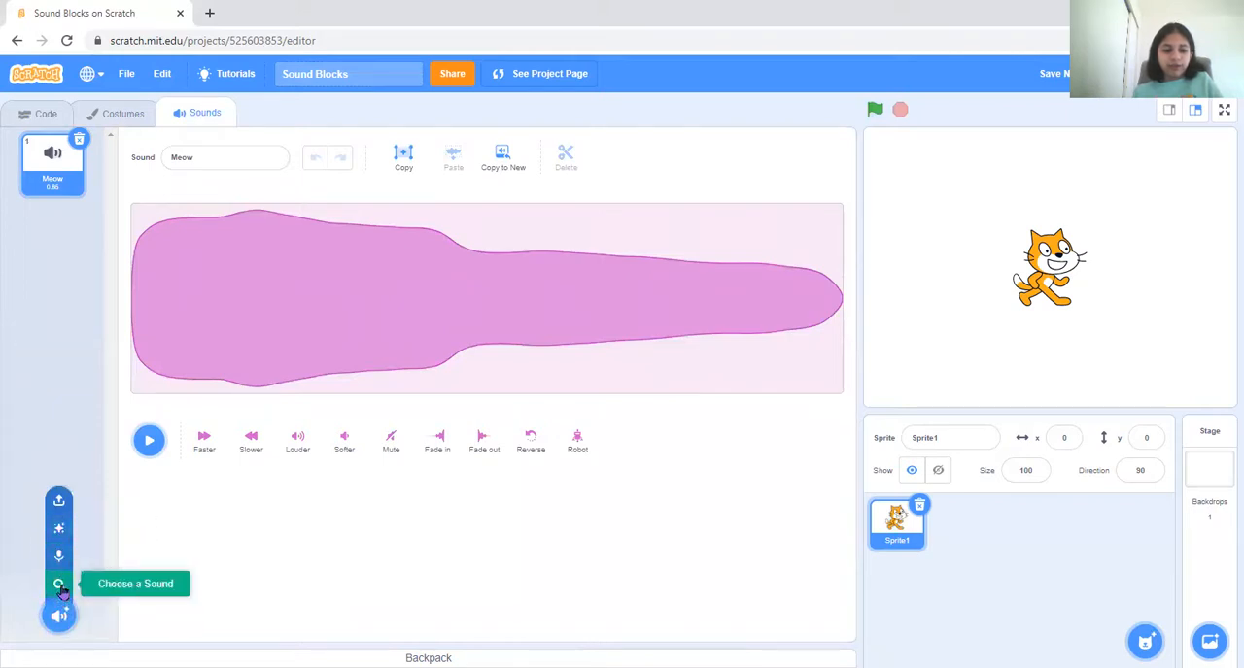
{"action": "left_click", "coordinate": [46, 113]}
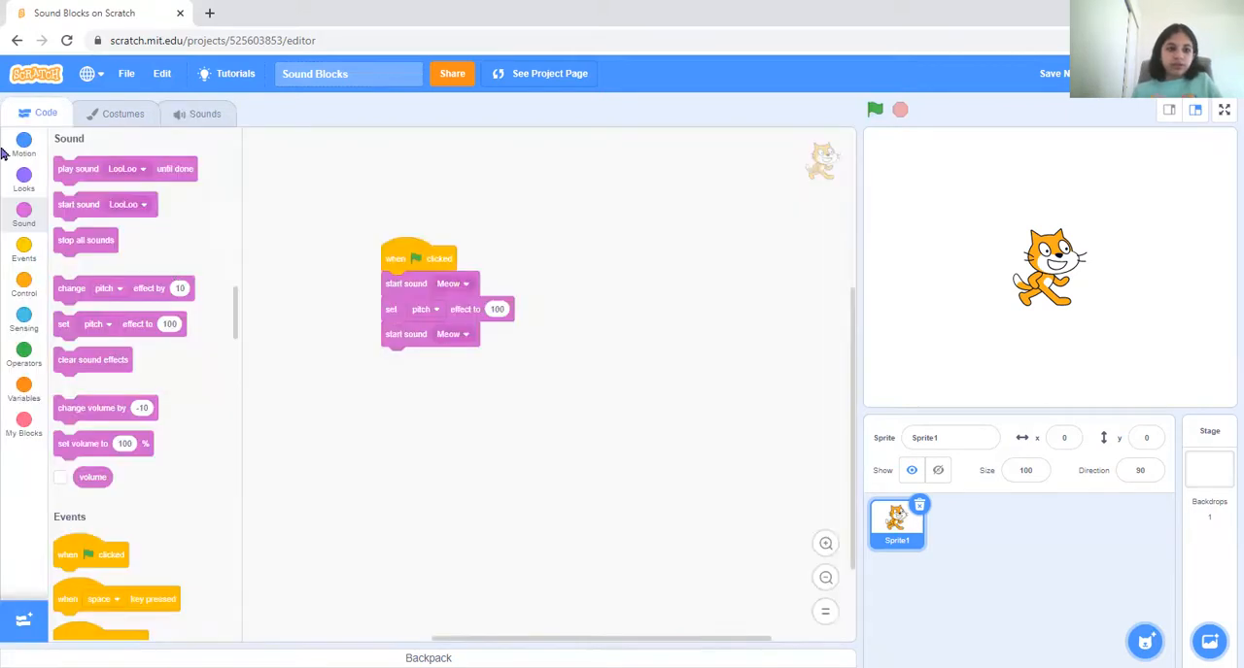
{"action": "left_click", "coordinate": [123, 112]}
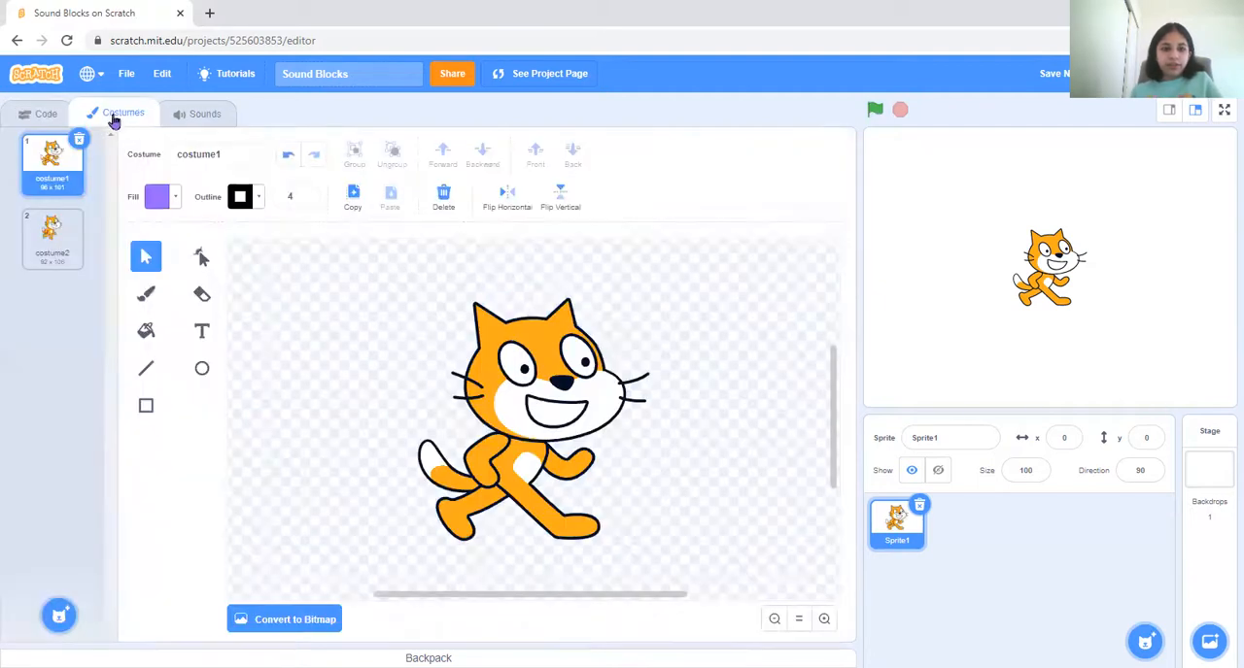
{"action": "left_click", "coordinate": [198, 113]}
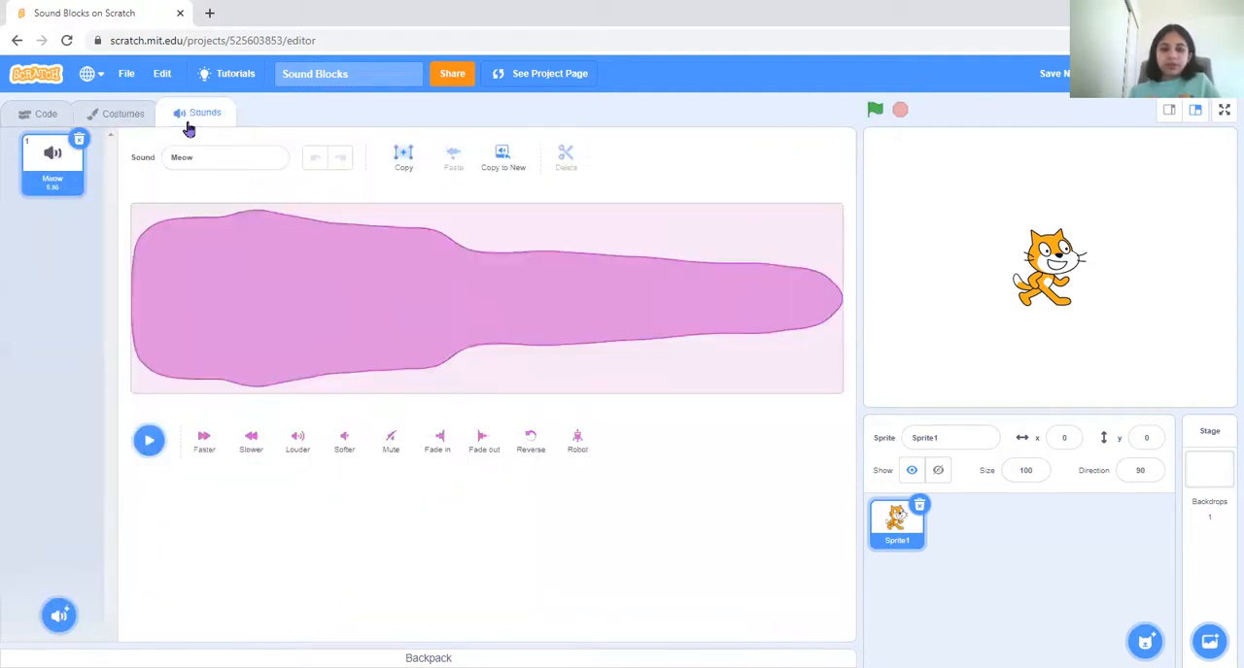
- Add the A Bass sound from the library to the sprite and return to its script
{"action": "left_click", "coordinate": [59, 614]}
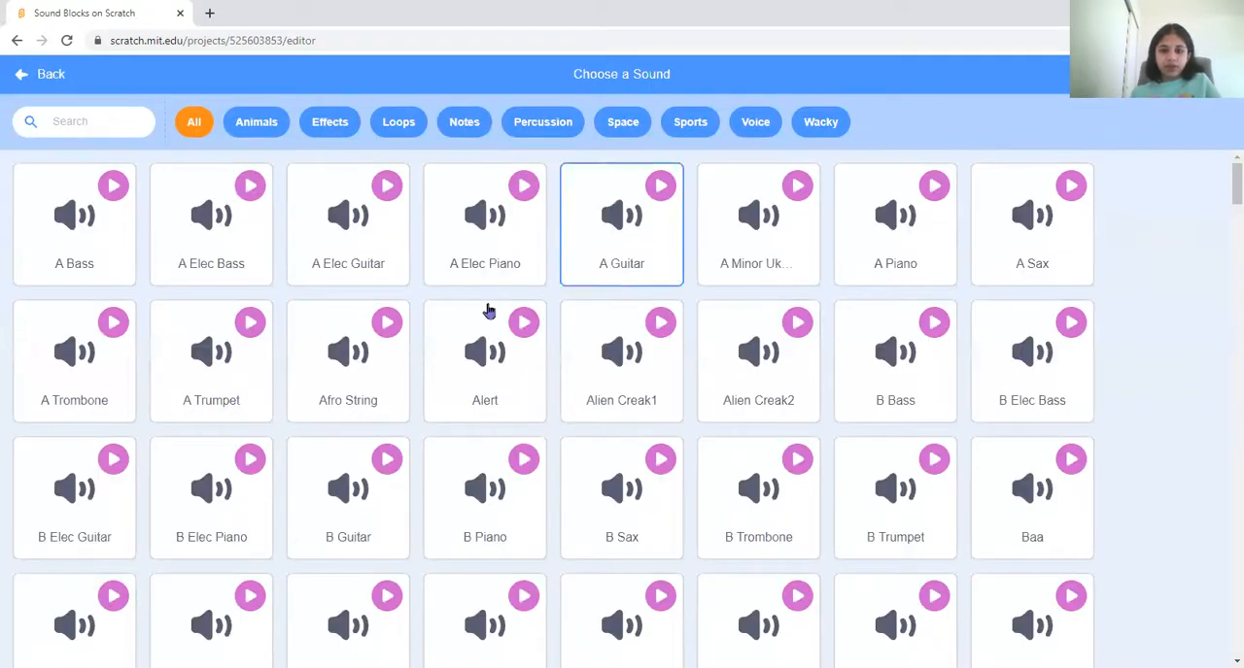
{"action": "left_click", "coordinate": [74, 224]}
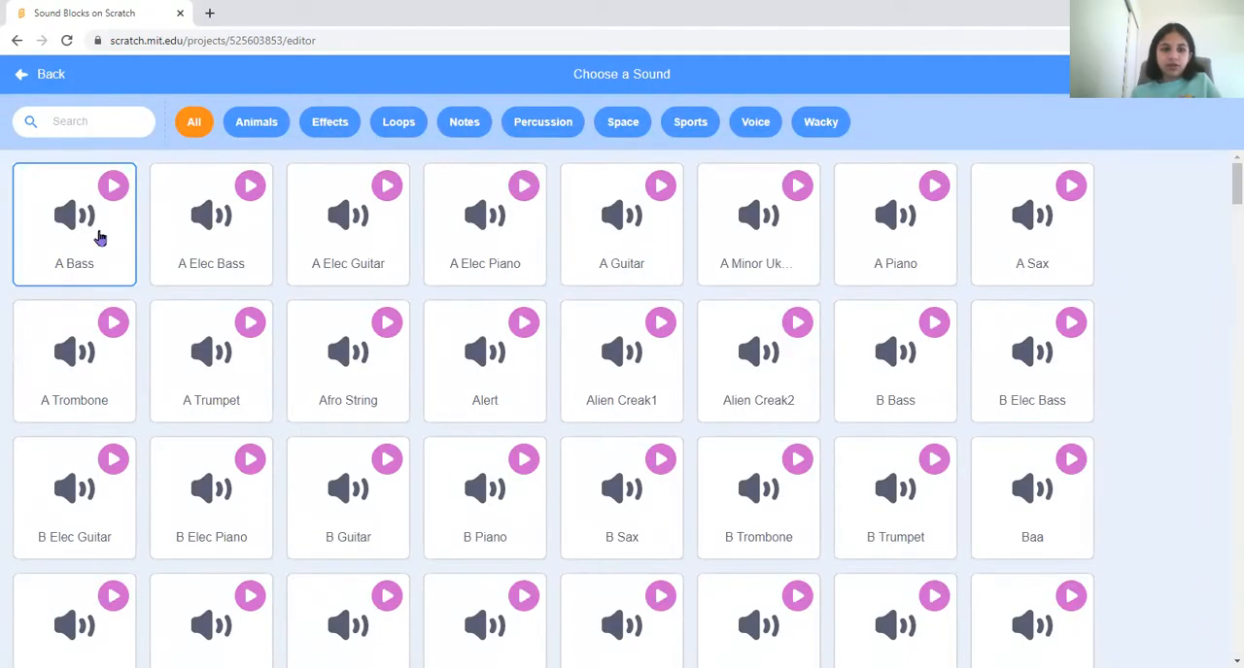
{"action": "left_click", "coordinate": [74, 224]}
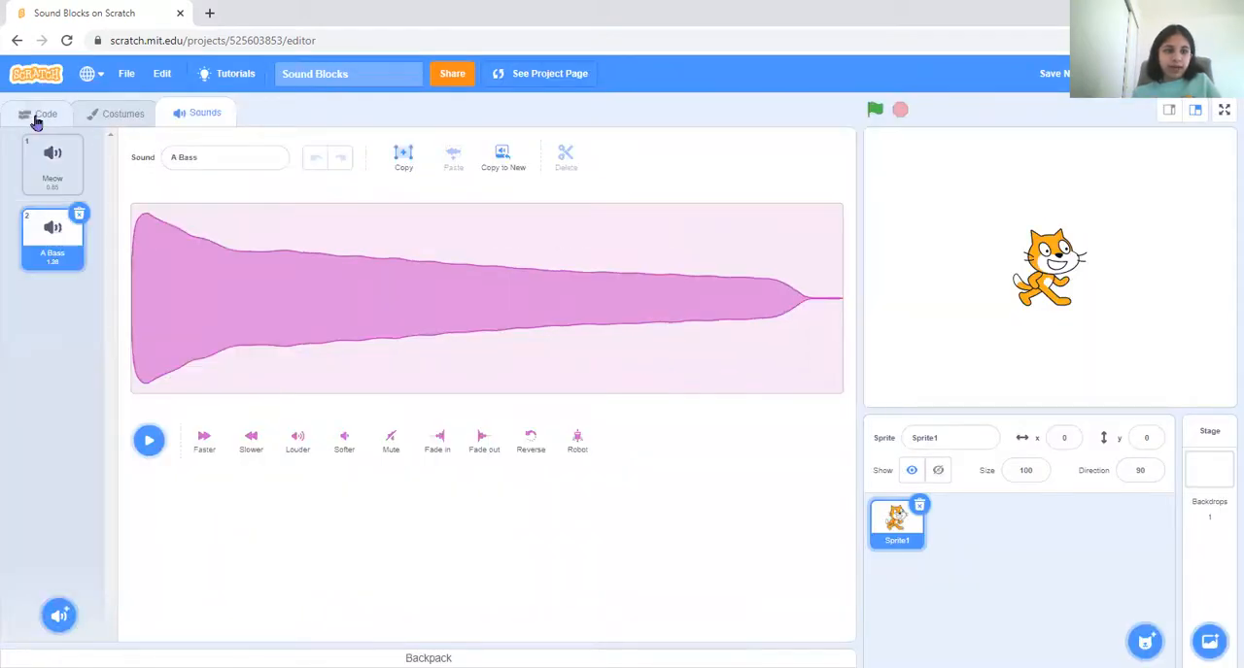
{"action": "left_click", "coordinate": [46, 112]}
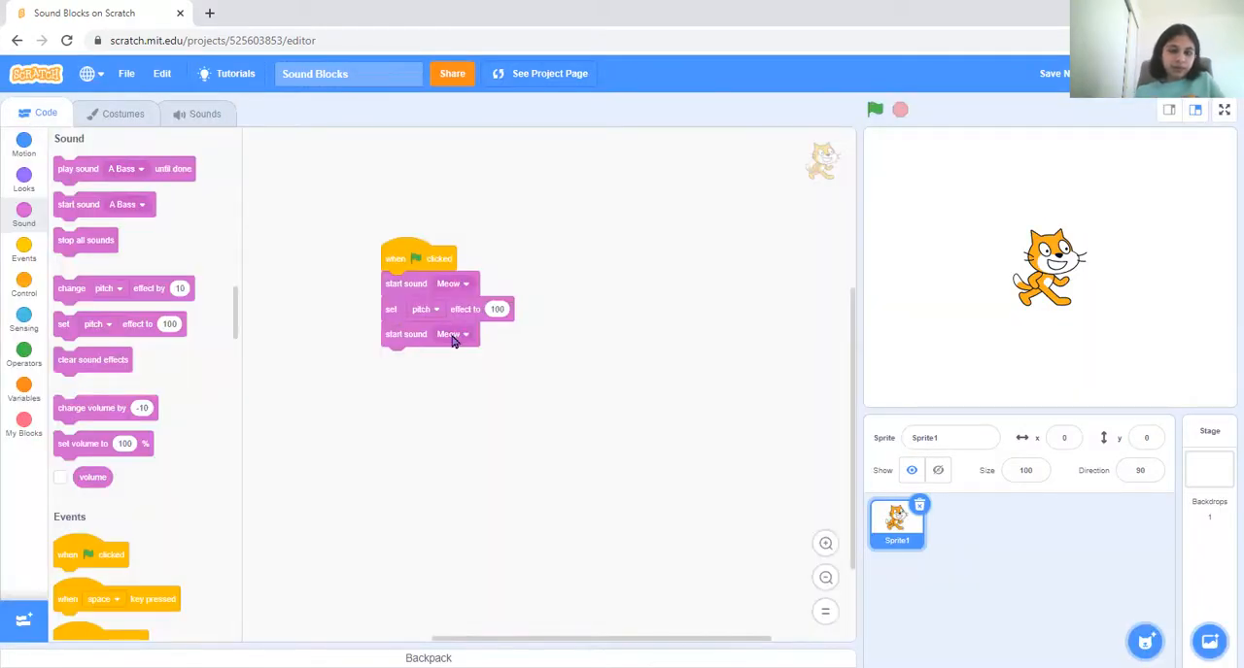
- Make the last start sound play A Bass with a clear sound effects block before it
{"action": "left_click", "coordinate": [453, 334]}
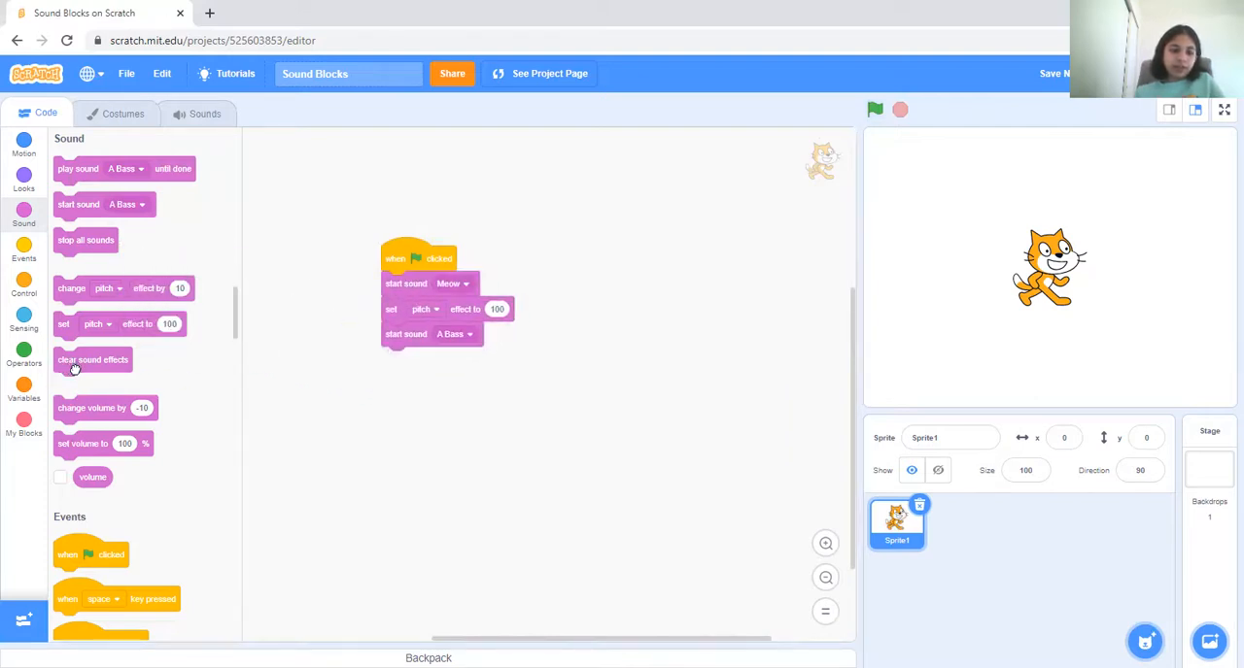
{"action": "left_click_drag", "start_coordinate": [93, 359], "coordinate": [419, 359]}
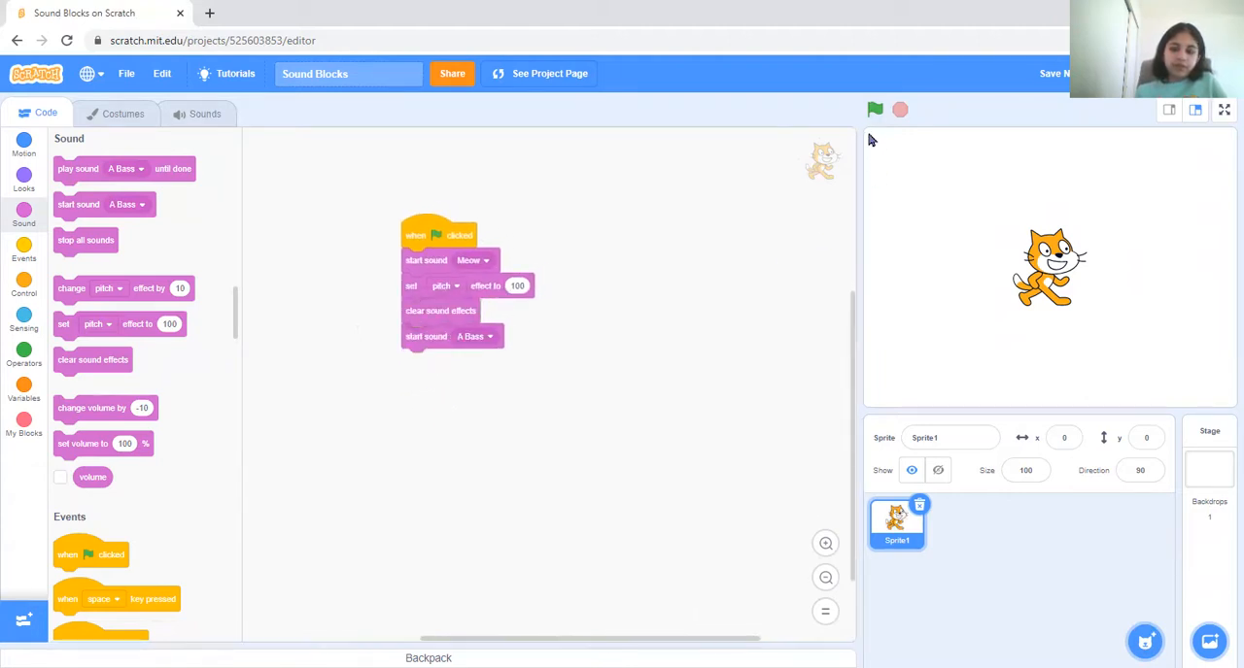
- Run the script with the green flag a few times, then detach the final blocks
{"action": "left_click", "coordinate": [875, 109]}
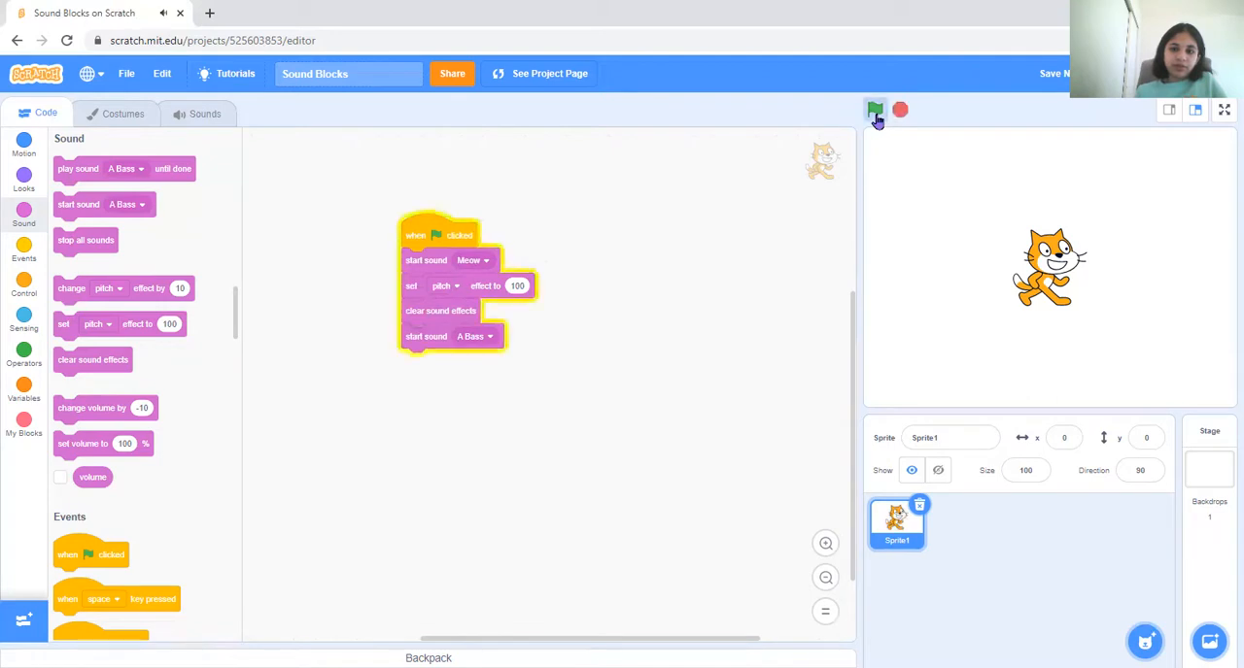
{"action": "left_click", "coordinate": [874, 109]}
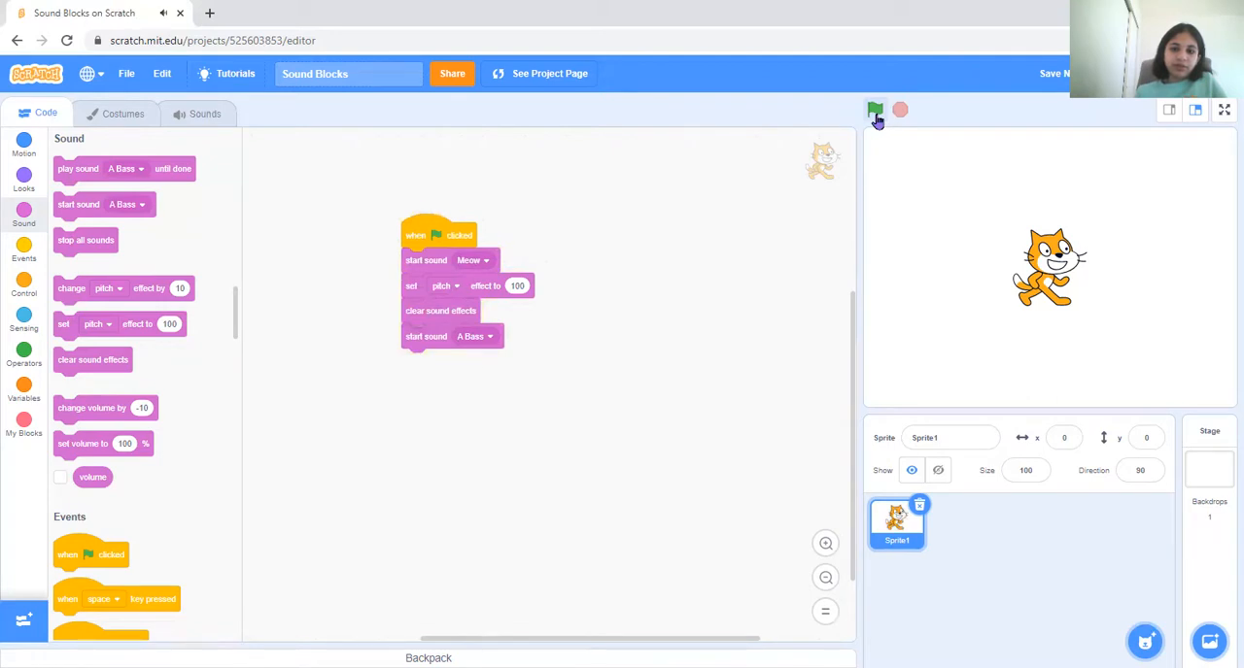
{"action": "left_click", "coordinate": [875, 109]}
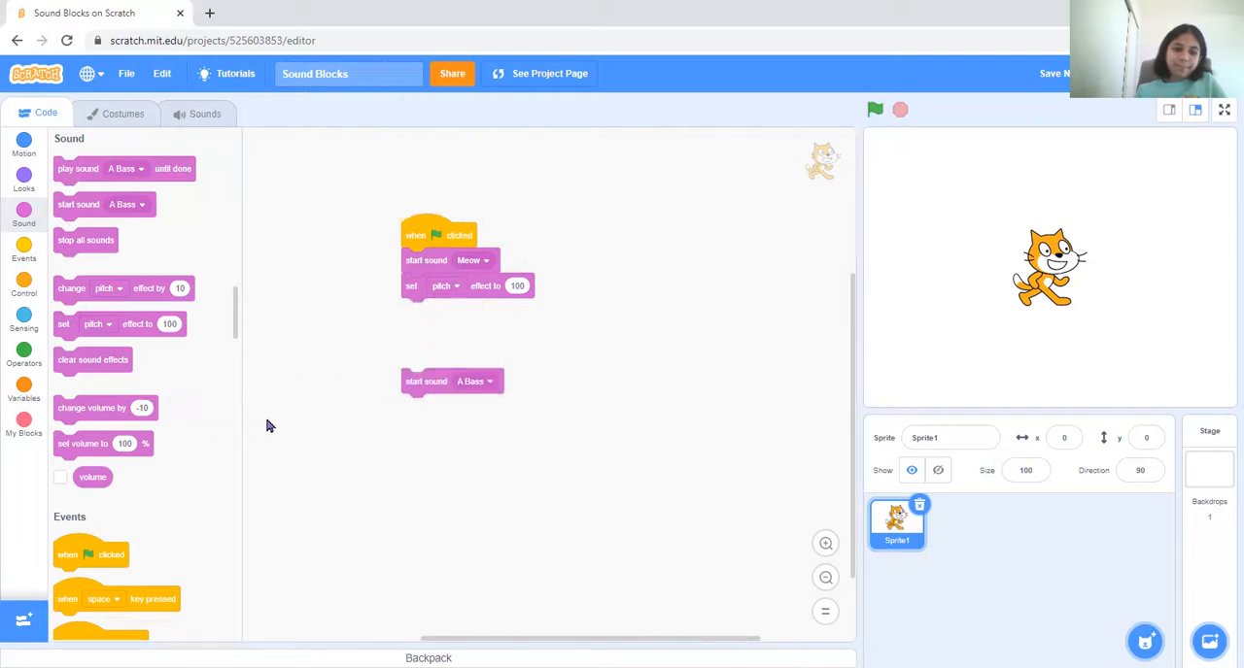
- Reattach start sound A Bass, put change volume right after the green-flag hat, then split the sound blocks off below
{"action": "left_click_drag", "start_coordinate": [427, 381], "coordinate": [427, 311]}
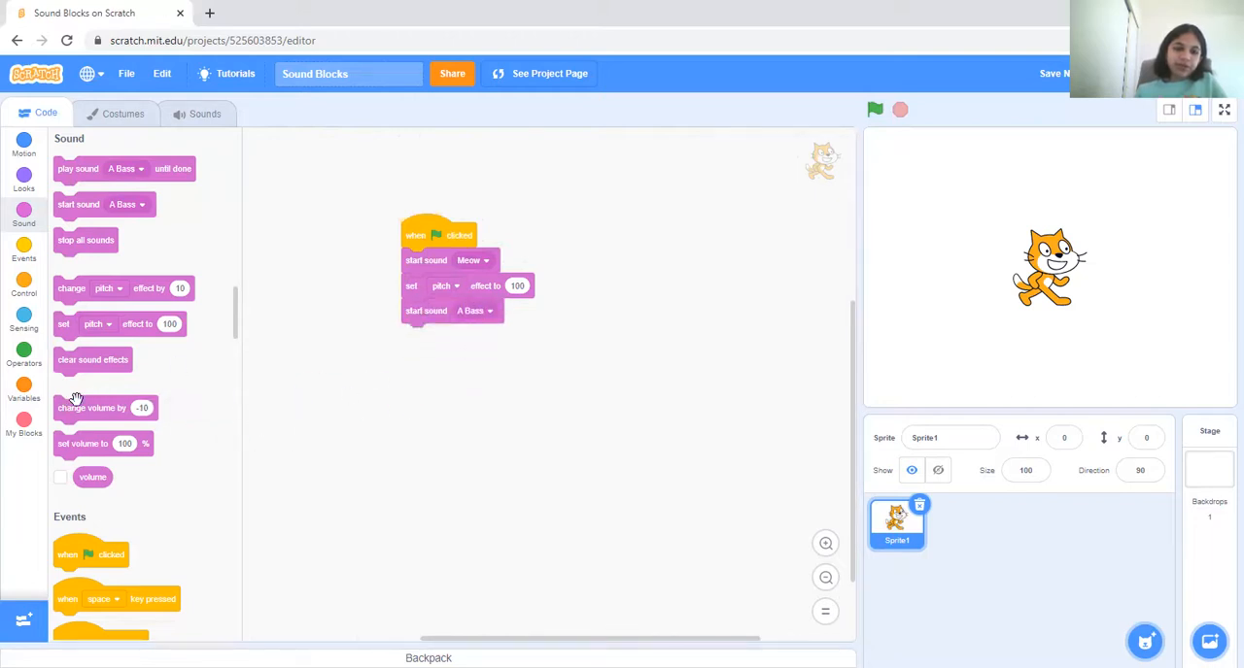
{"action": "left_click_drag", "start_coordinate": [92, 408], "coordinate": [438, 256]}
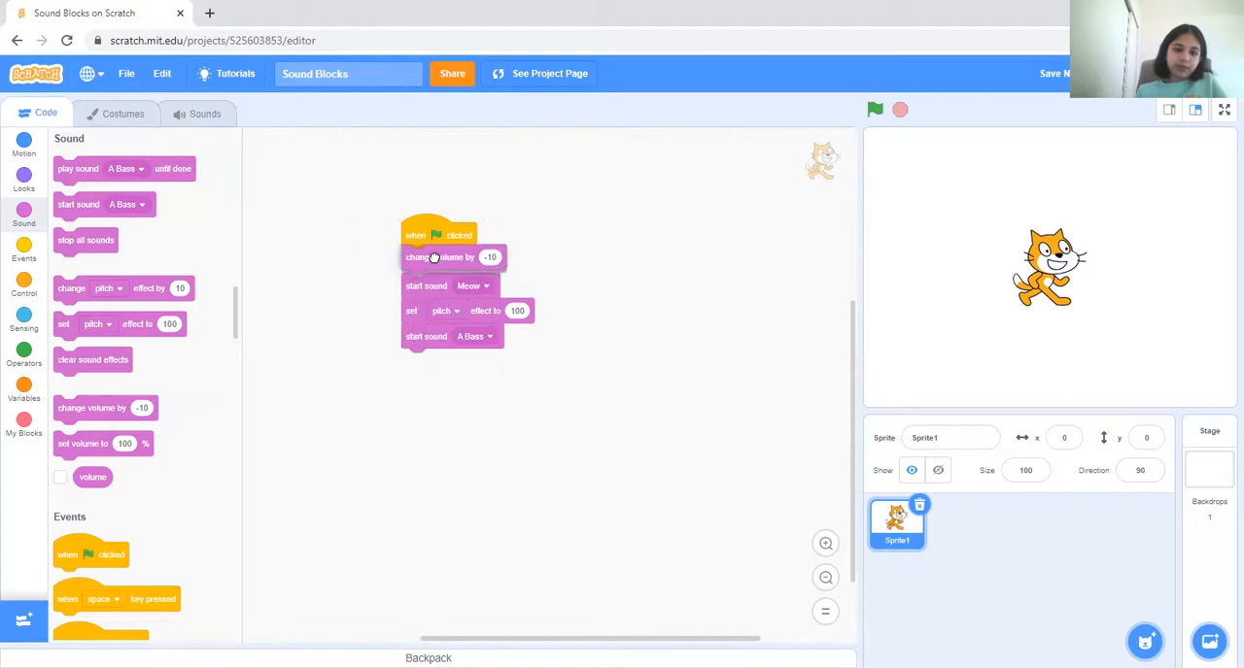
{"action": "left_click", "coordinate": [874, 109]}
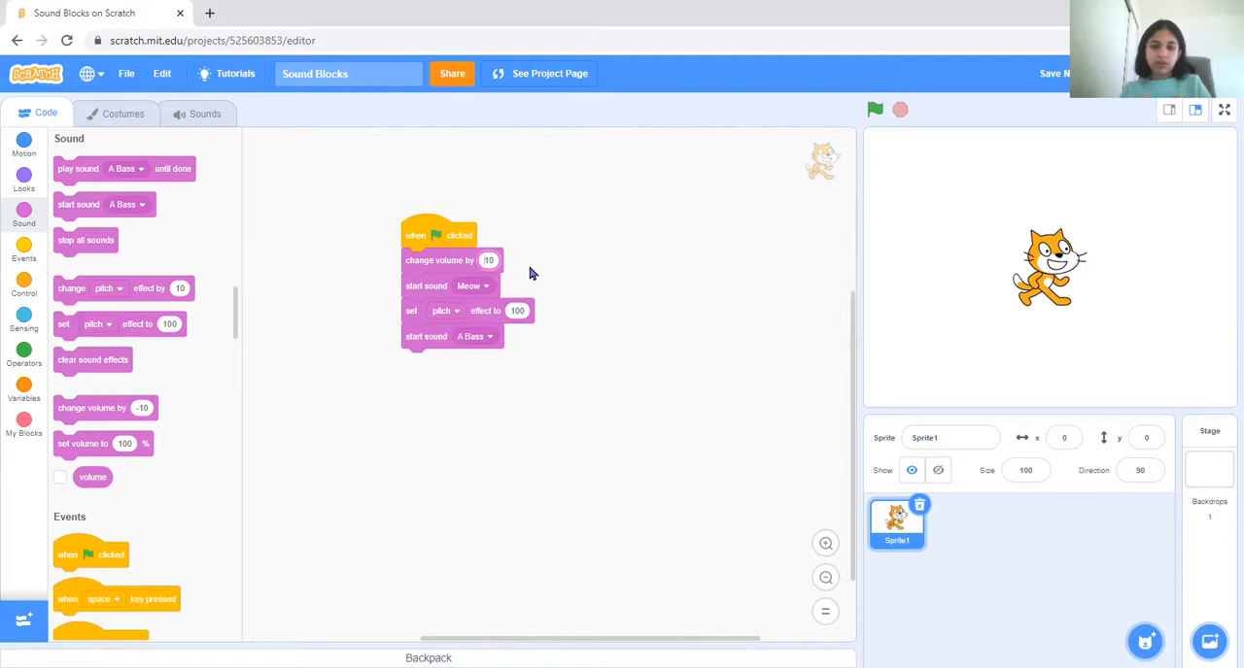
{"action": "mouse_move", "coordinate": [523, 278]}
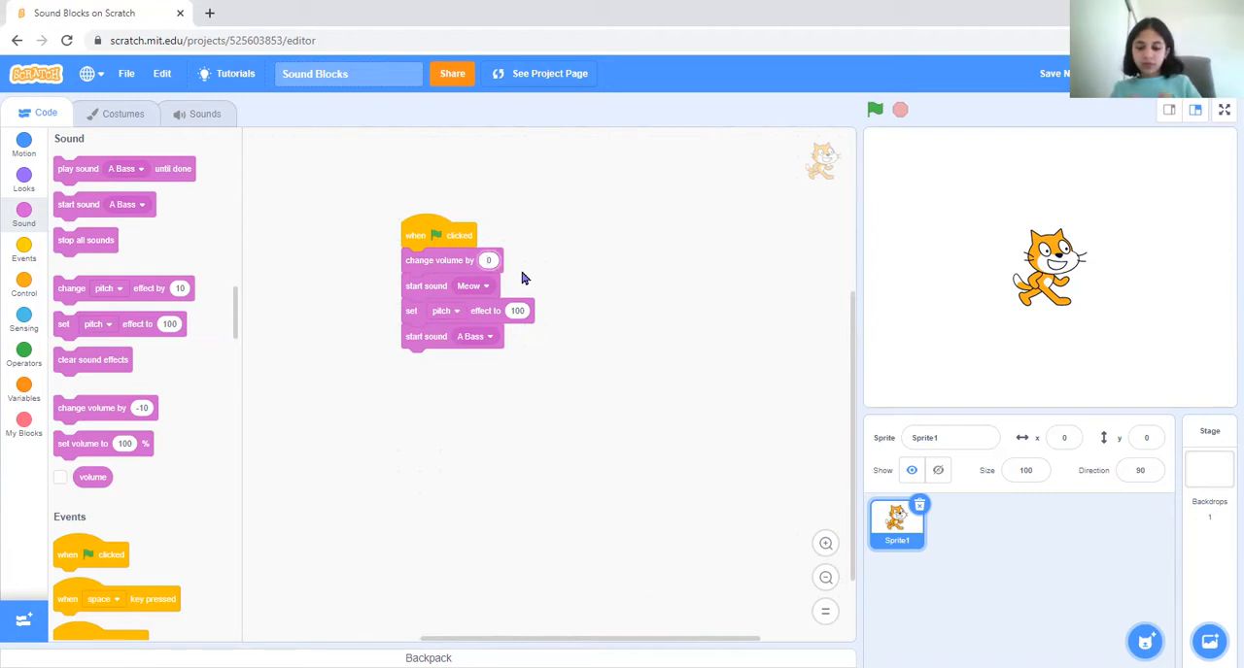
{"action": "left_click_drag", "start_coordinate": [425, 285], "coordinate": [455, 369]}
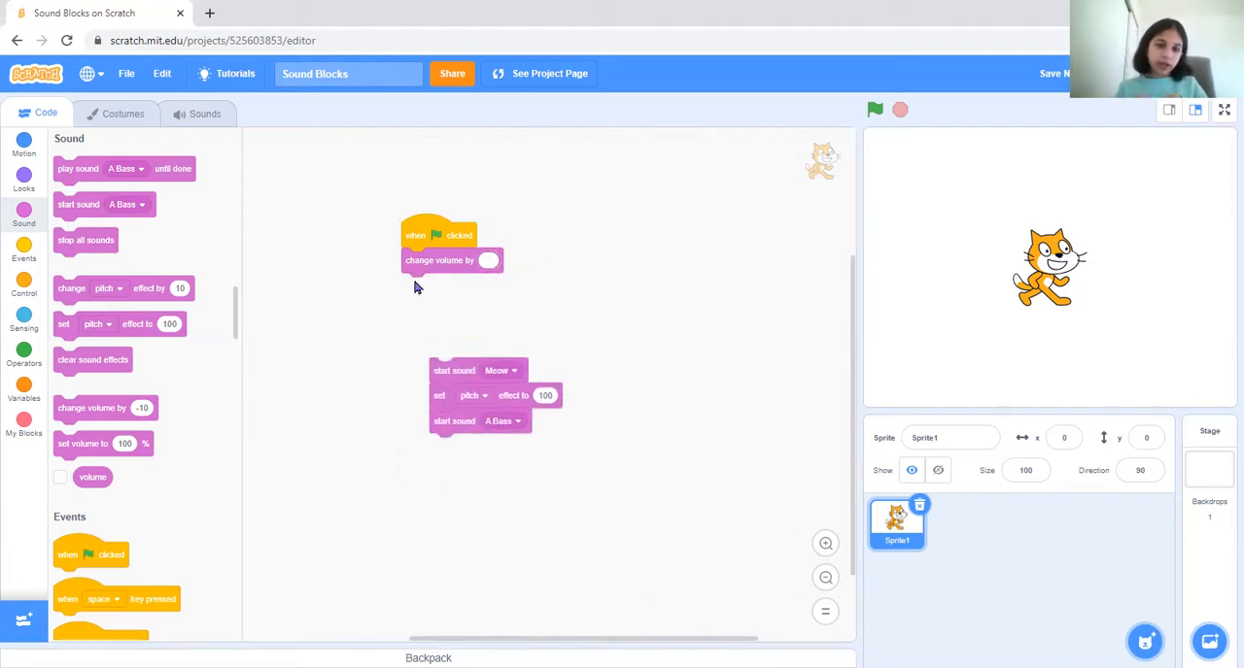